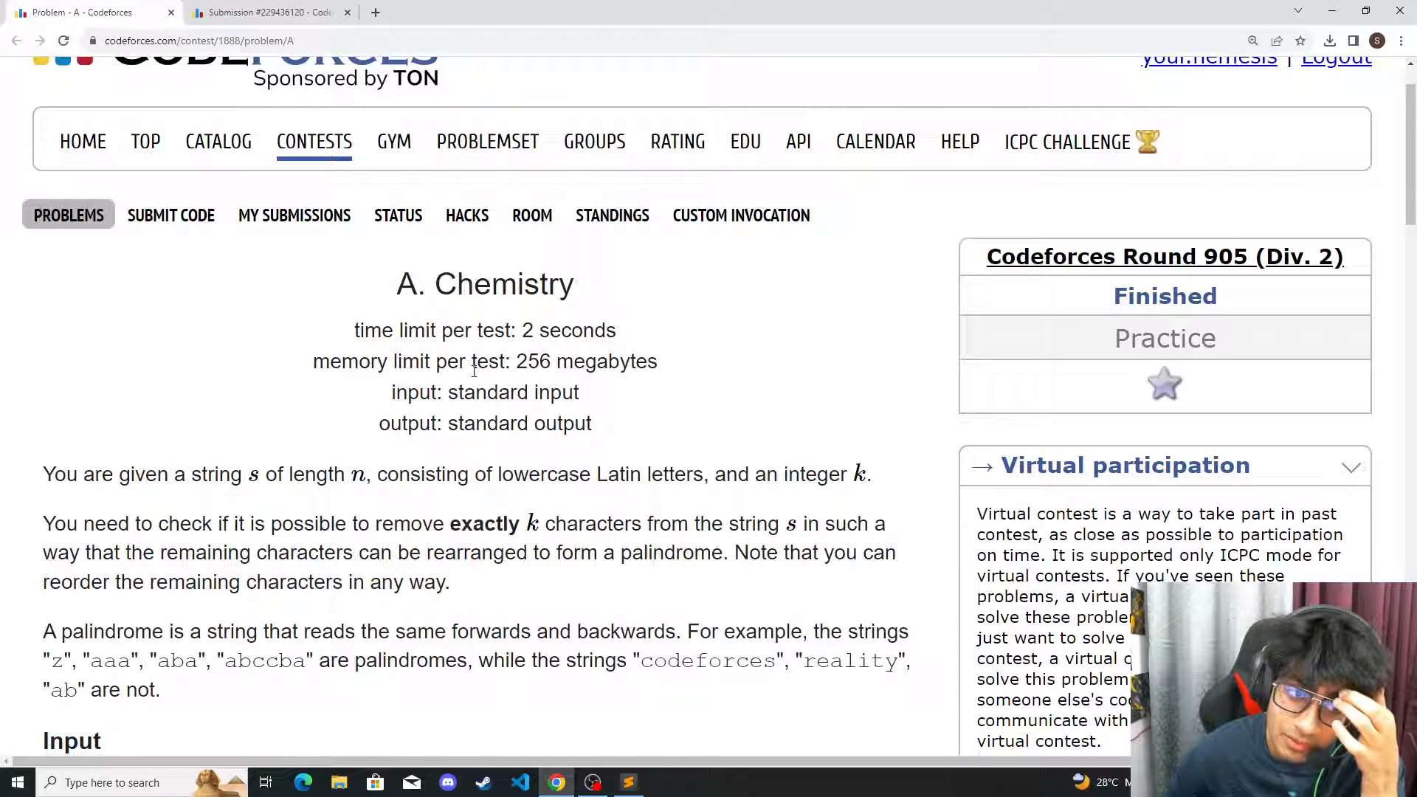
# Read through the Codeforces problem statement and constraints before switching to the notes
pyautogui.scroll(-3)
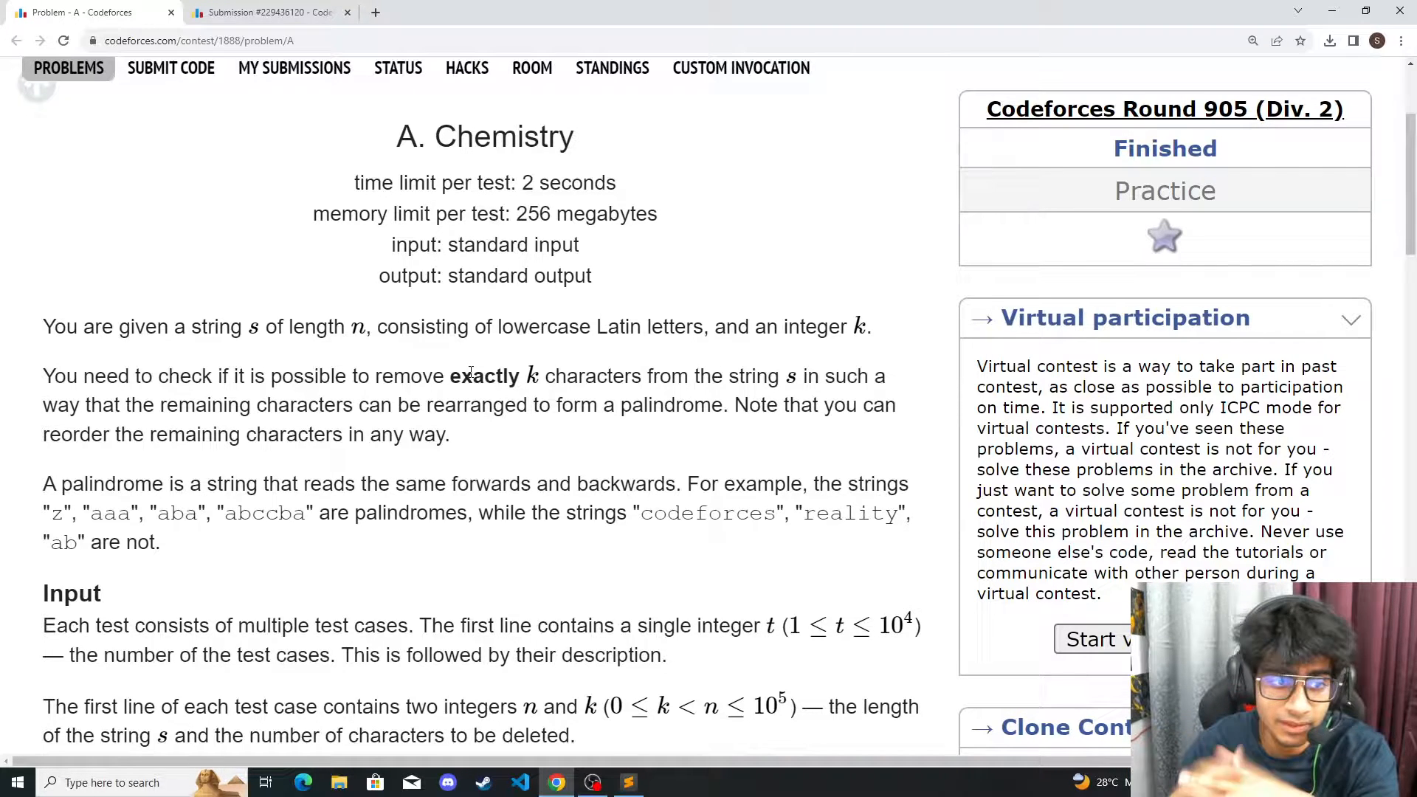
pyautogui.scroll(-3)
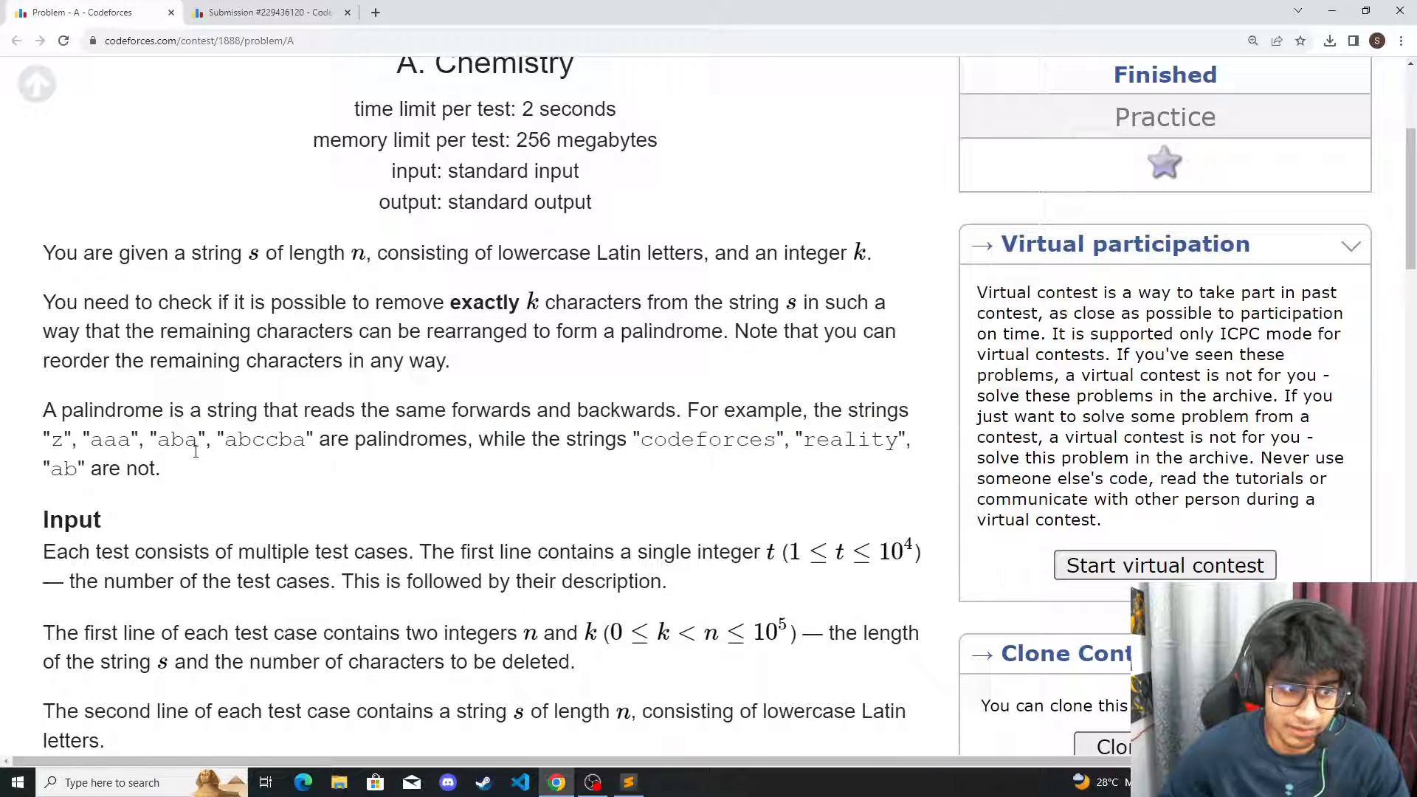
pyautogui.scroll(-3)
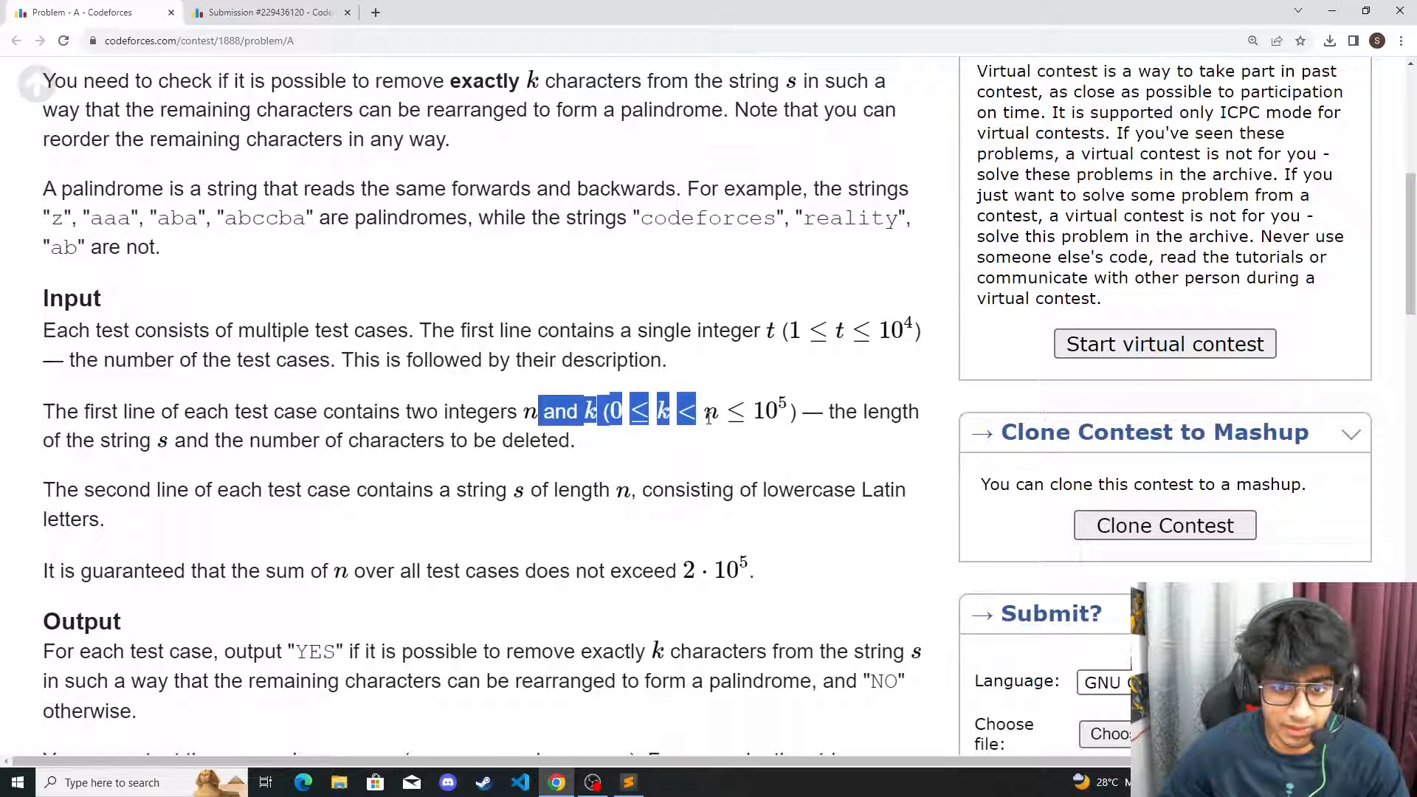
pyautogui.click(782, 449)
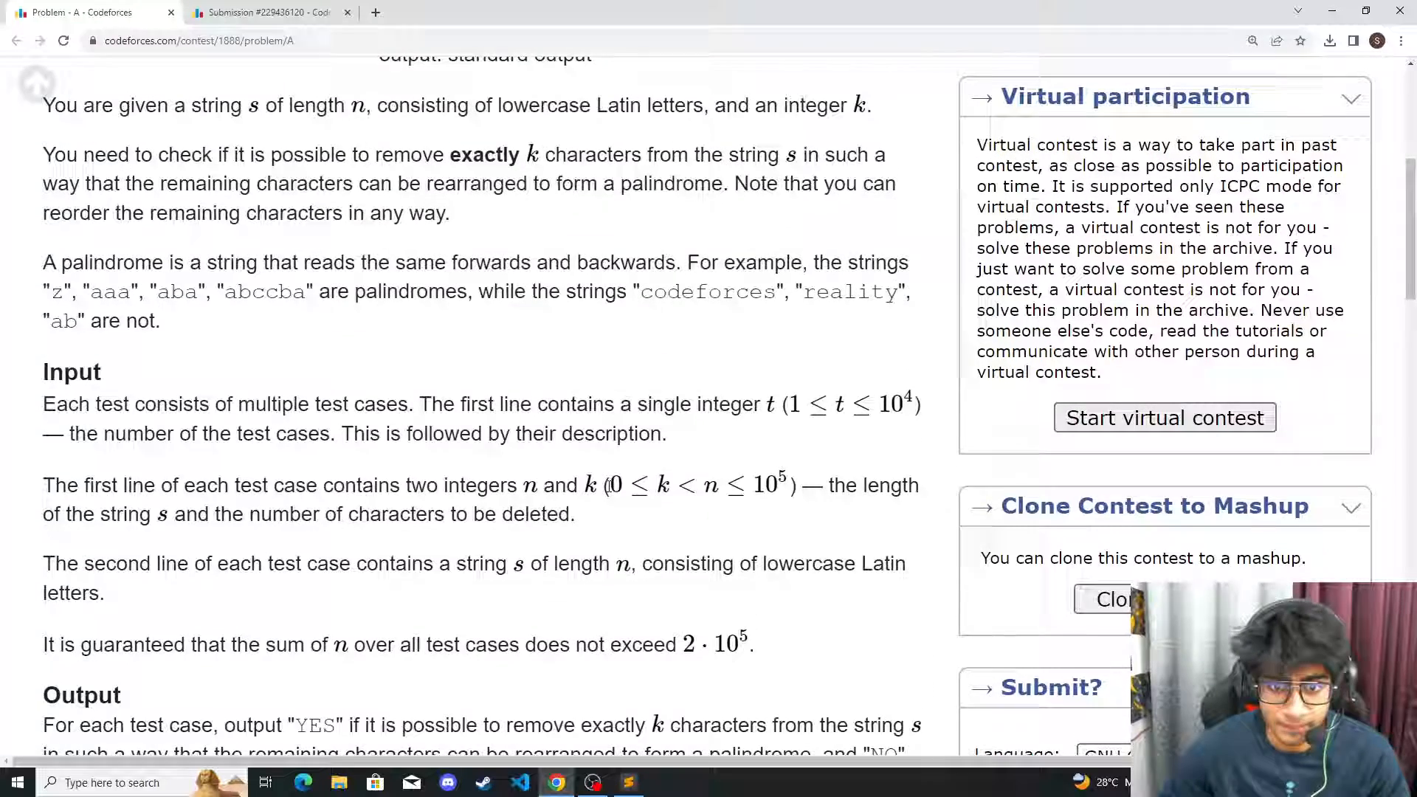
pyautogui.scroll(3)
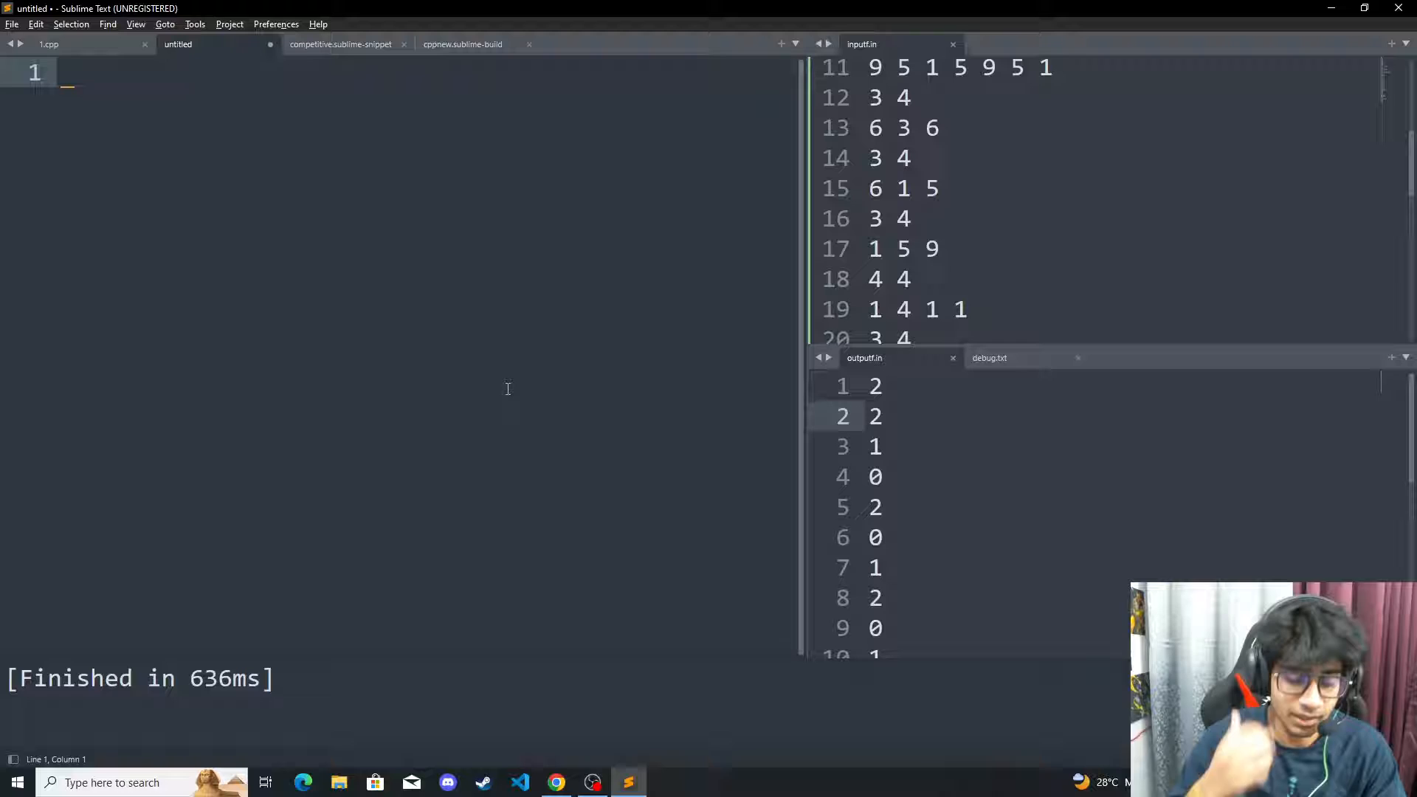
# Write the letter counts a -> 4, b -> 6, c -> 3 and the palindrome aabbbcccbbbaa, leaving the file unsaved
pyautogui.write('a _._')
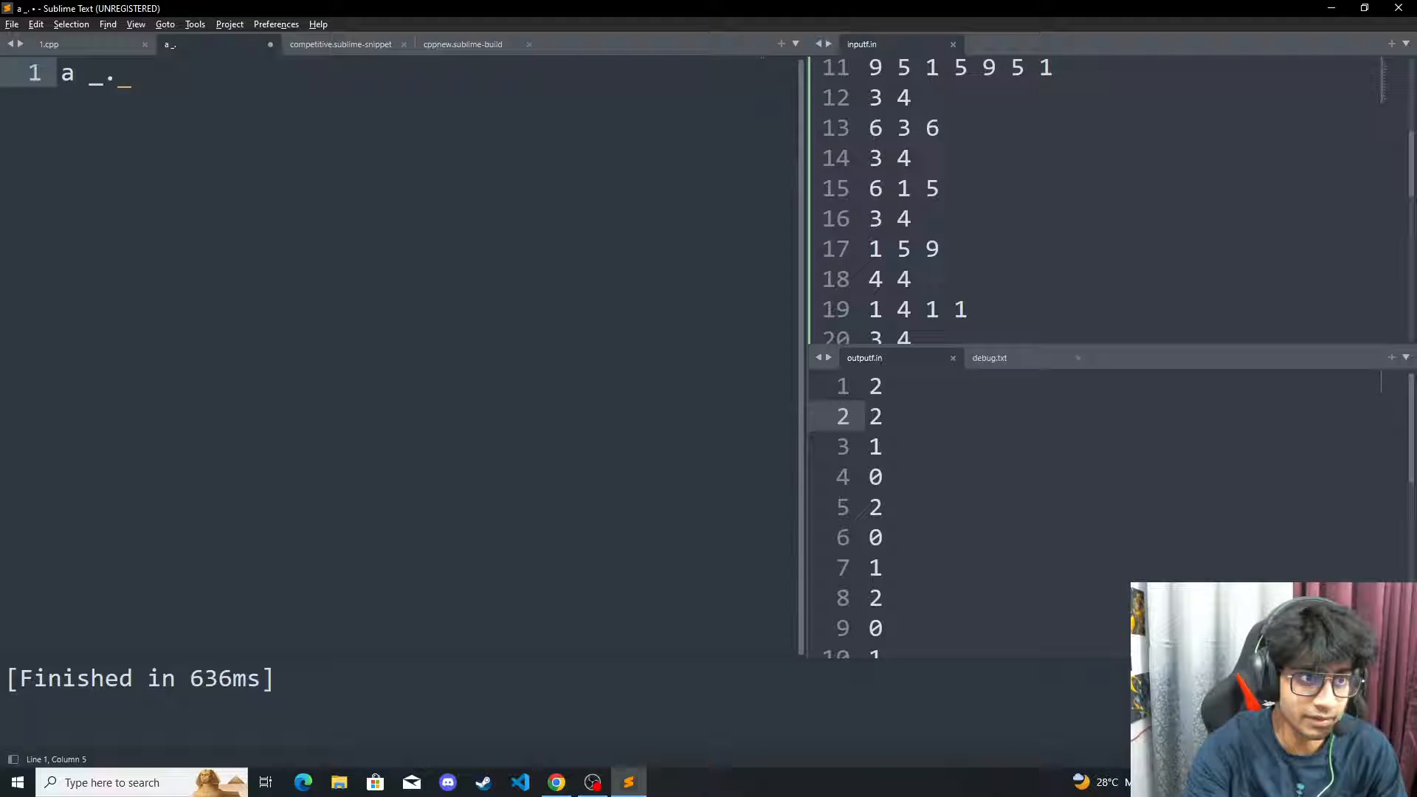
pyautogui.write('> 4')
pyautogui.write('c ')
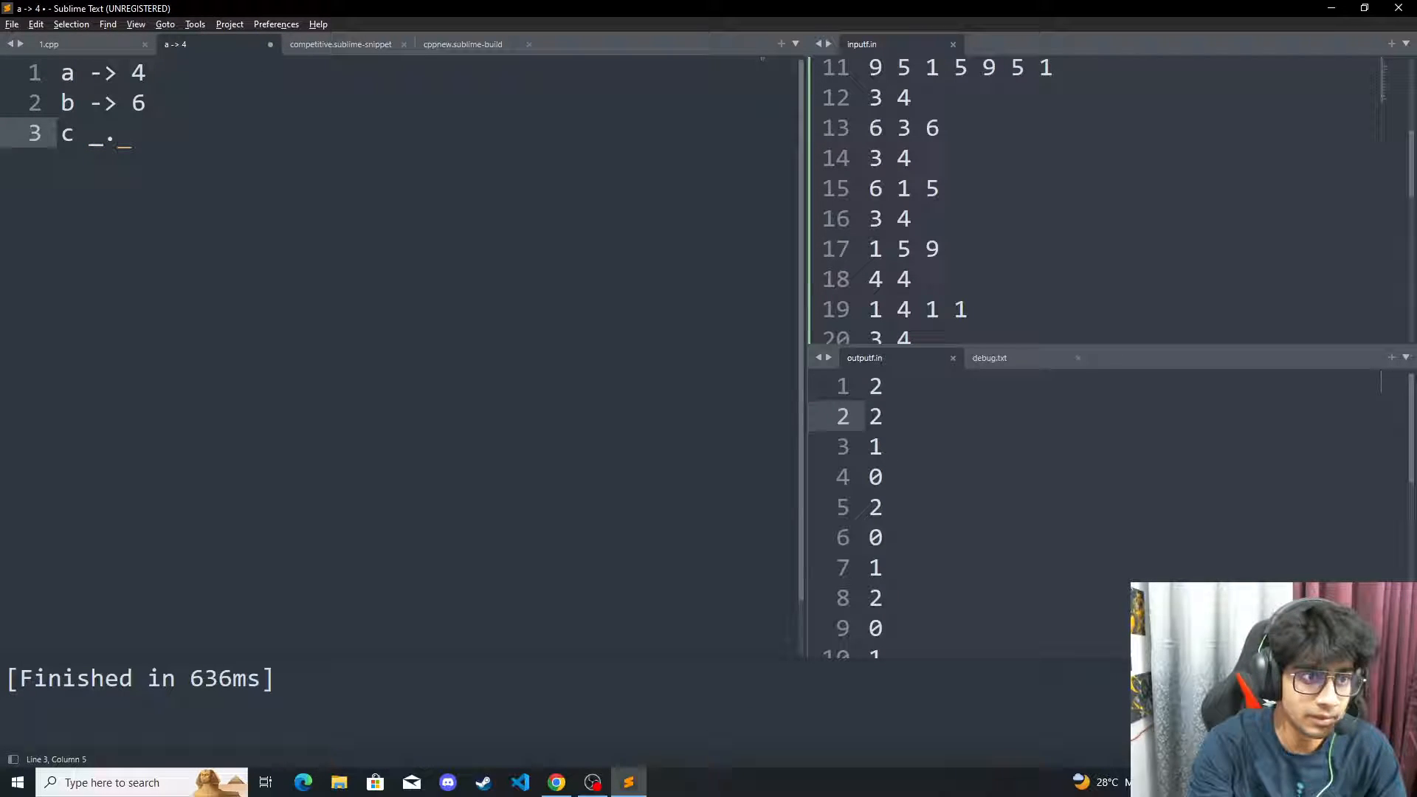
pyautogui.write('-> 3')
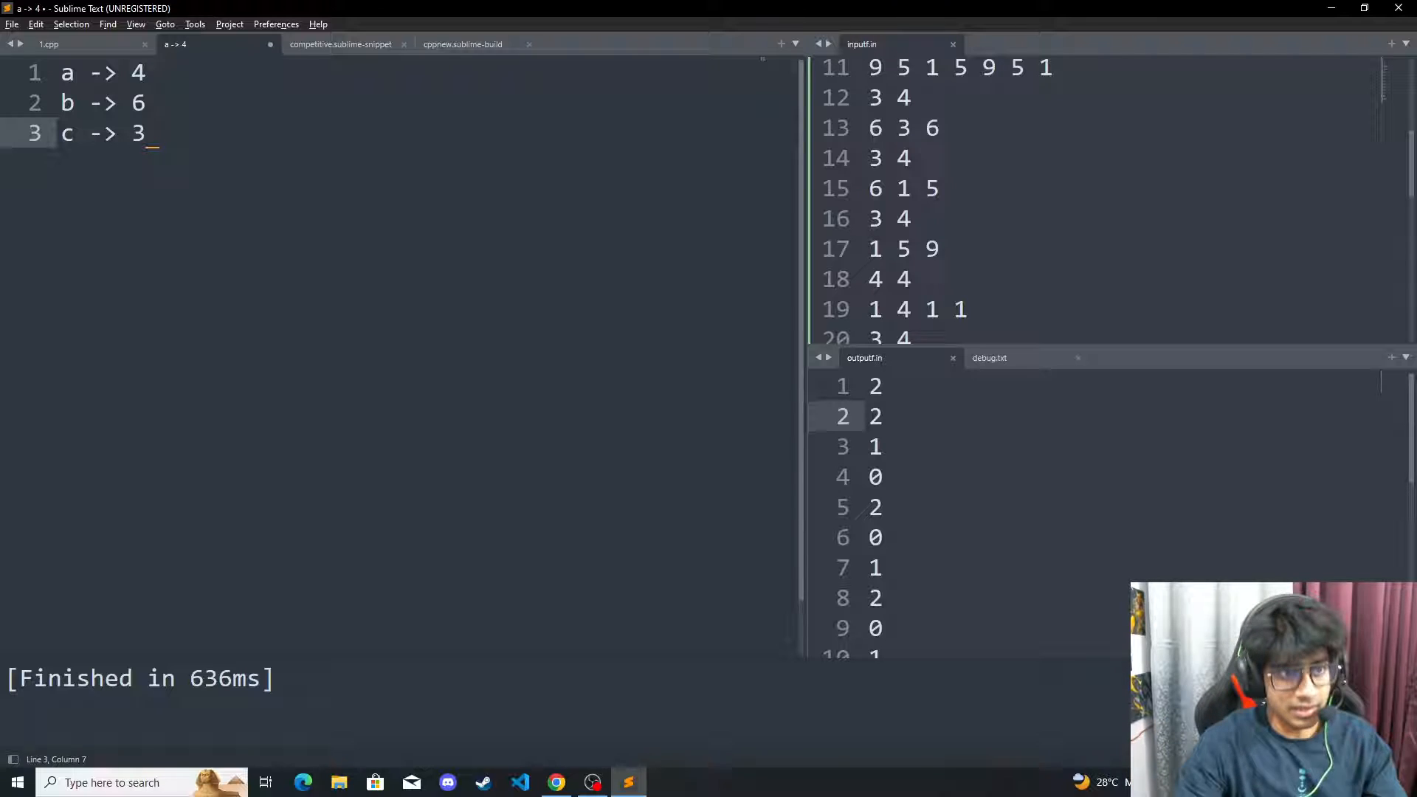
pyautogui.write('aa')
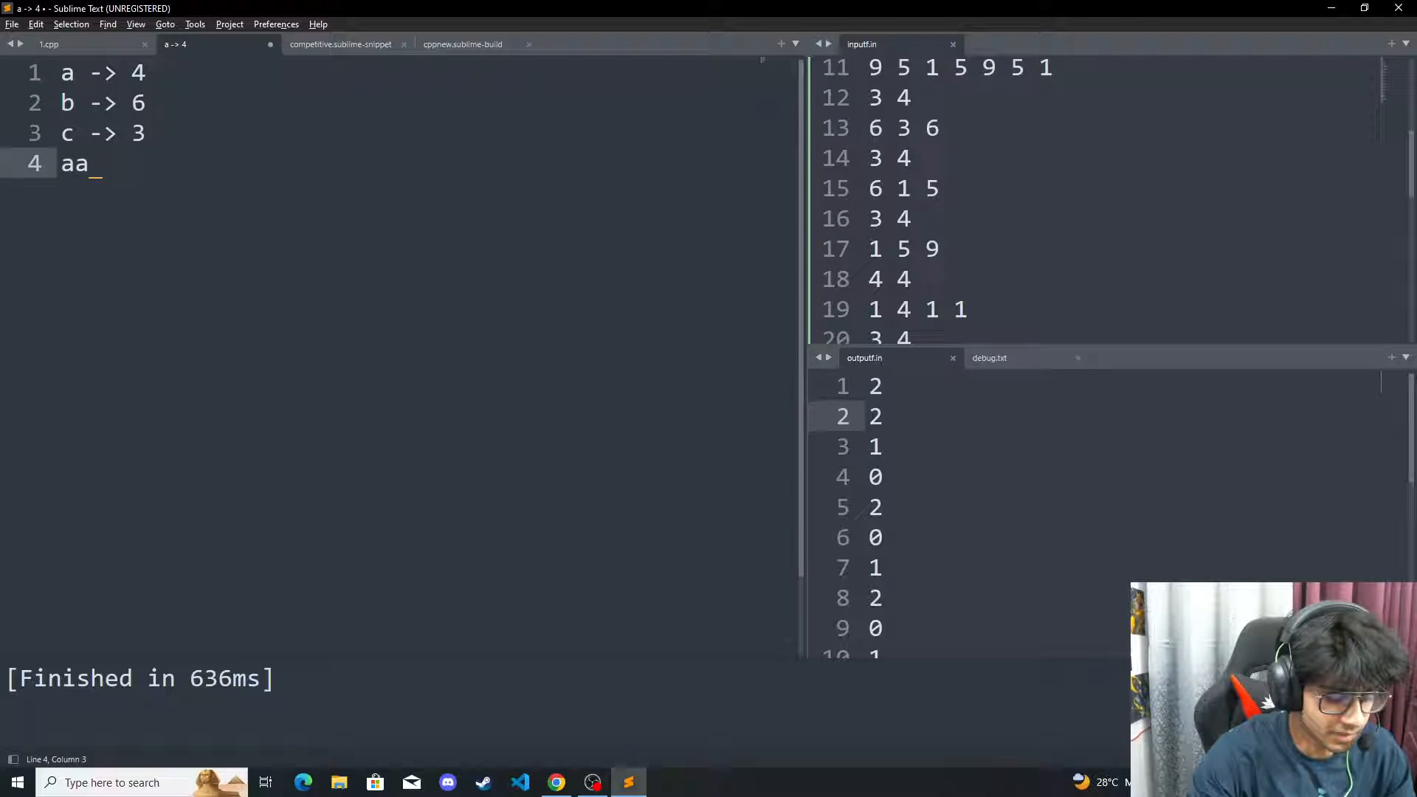
pyautogui.write('bb')
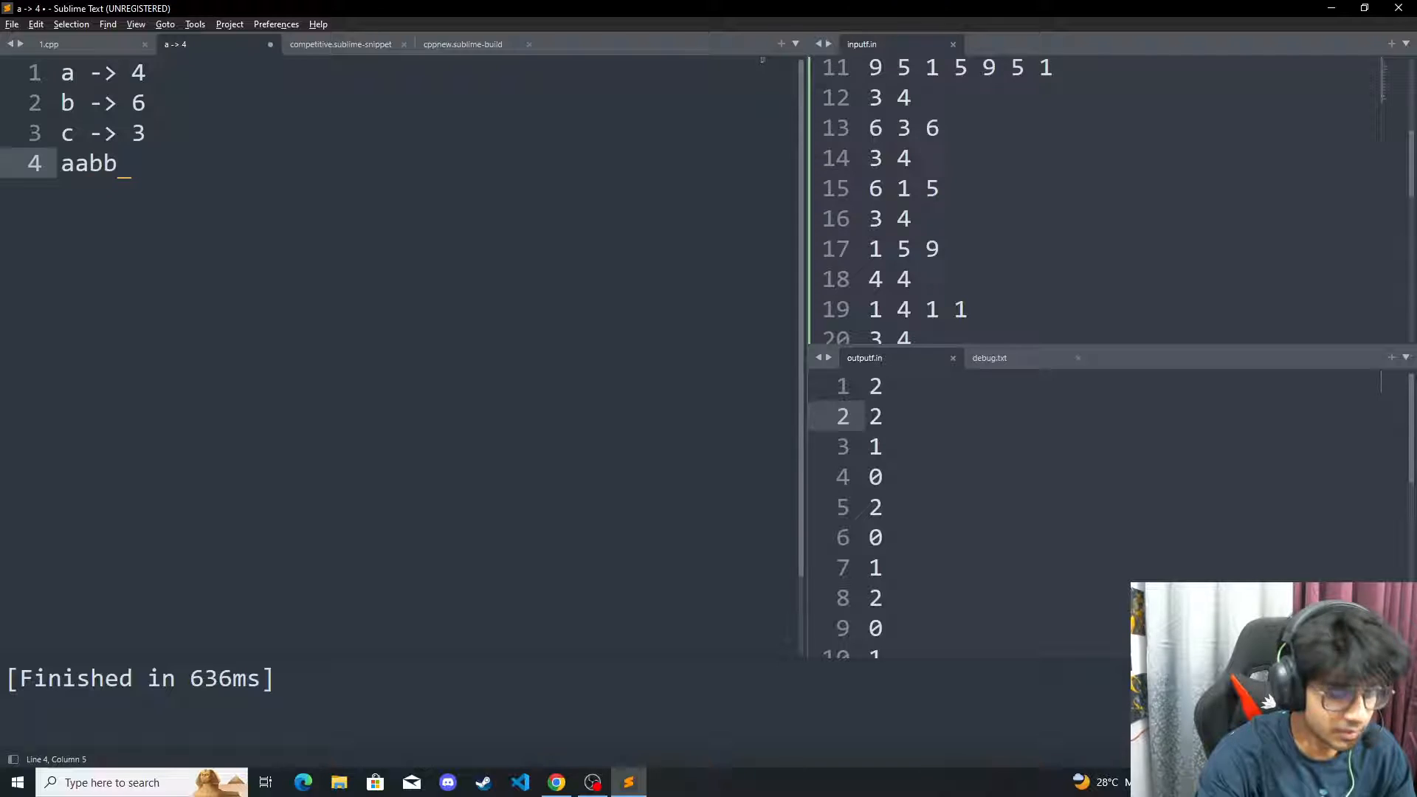
pyautogui.write('b')
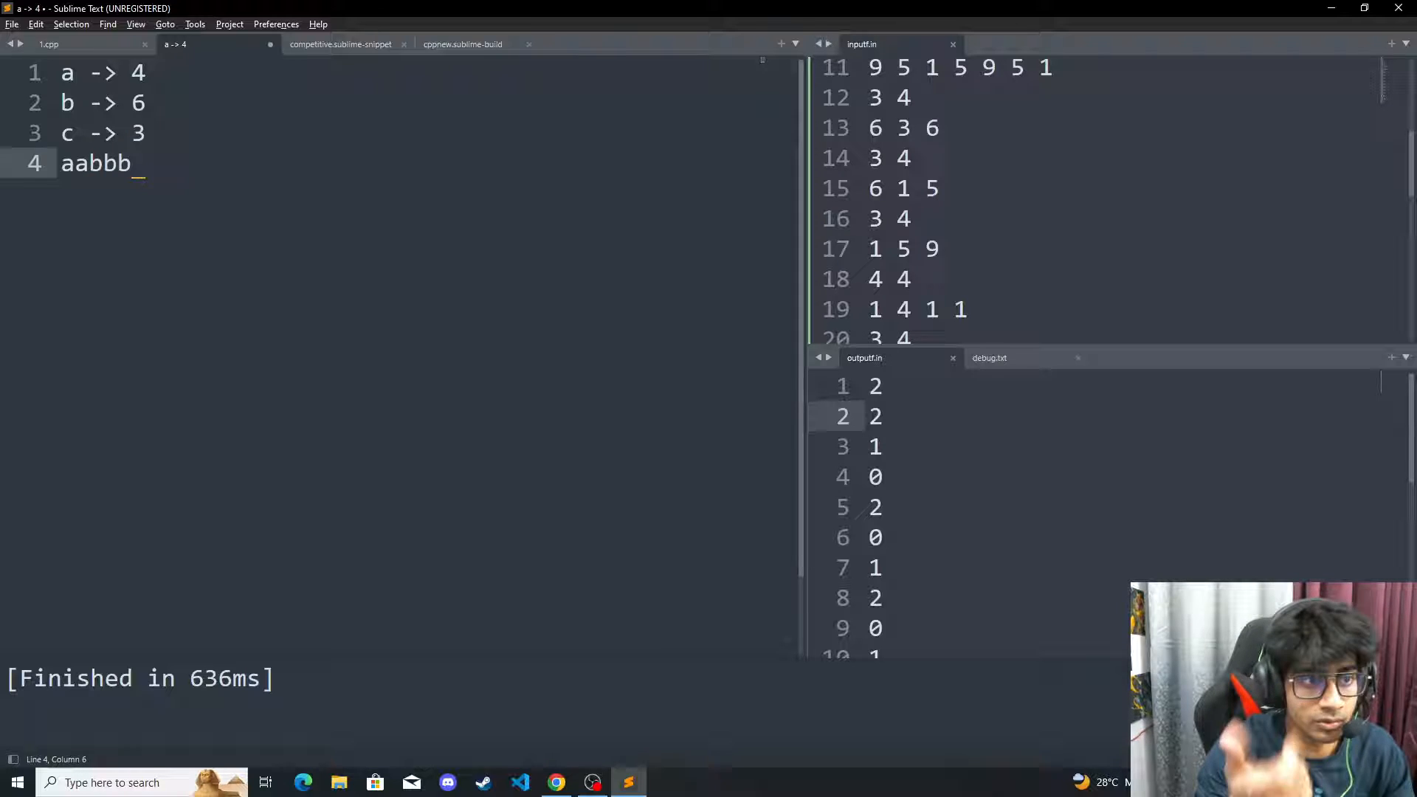
pyautogui.write('ccc')
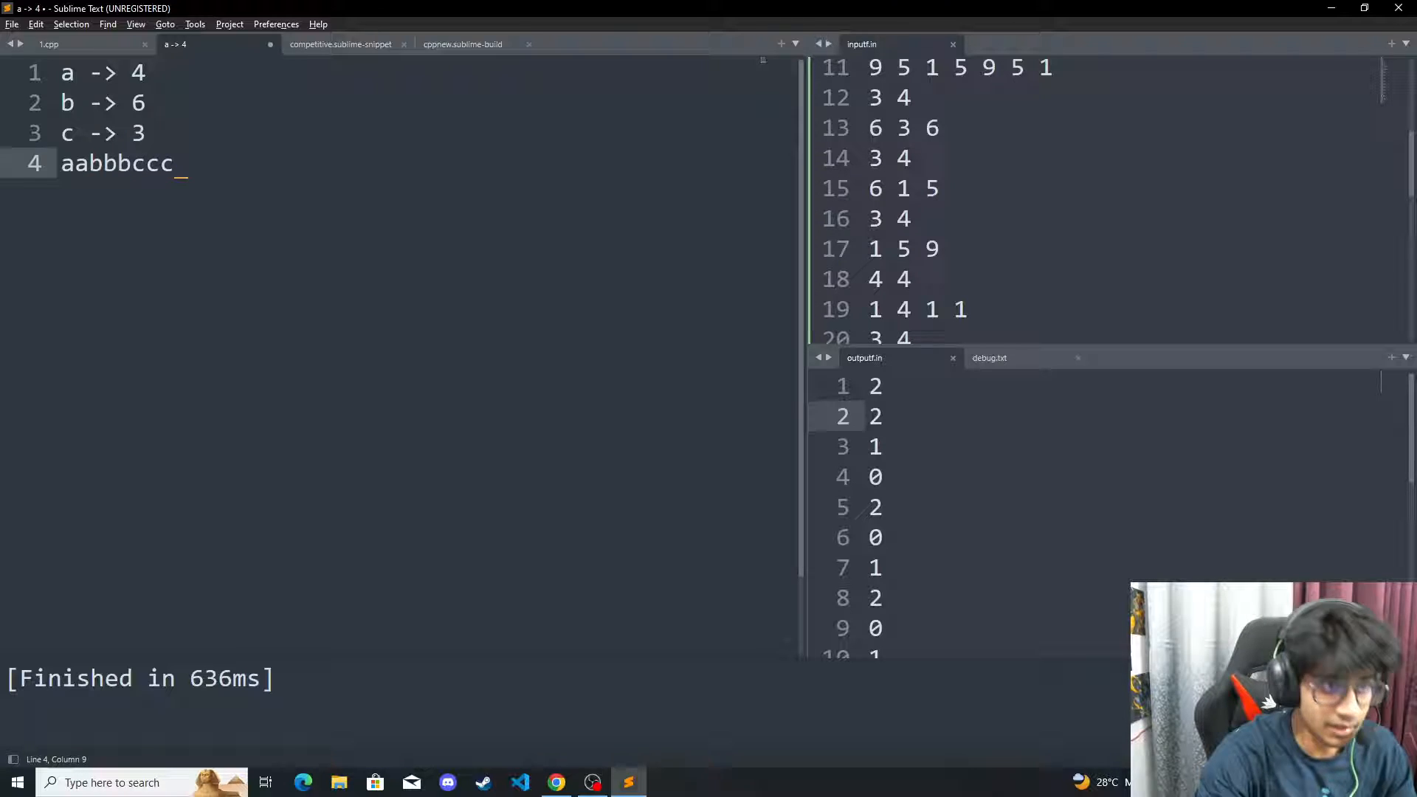
pyautogui.write('bbbaa')
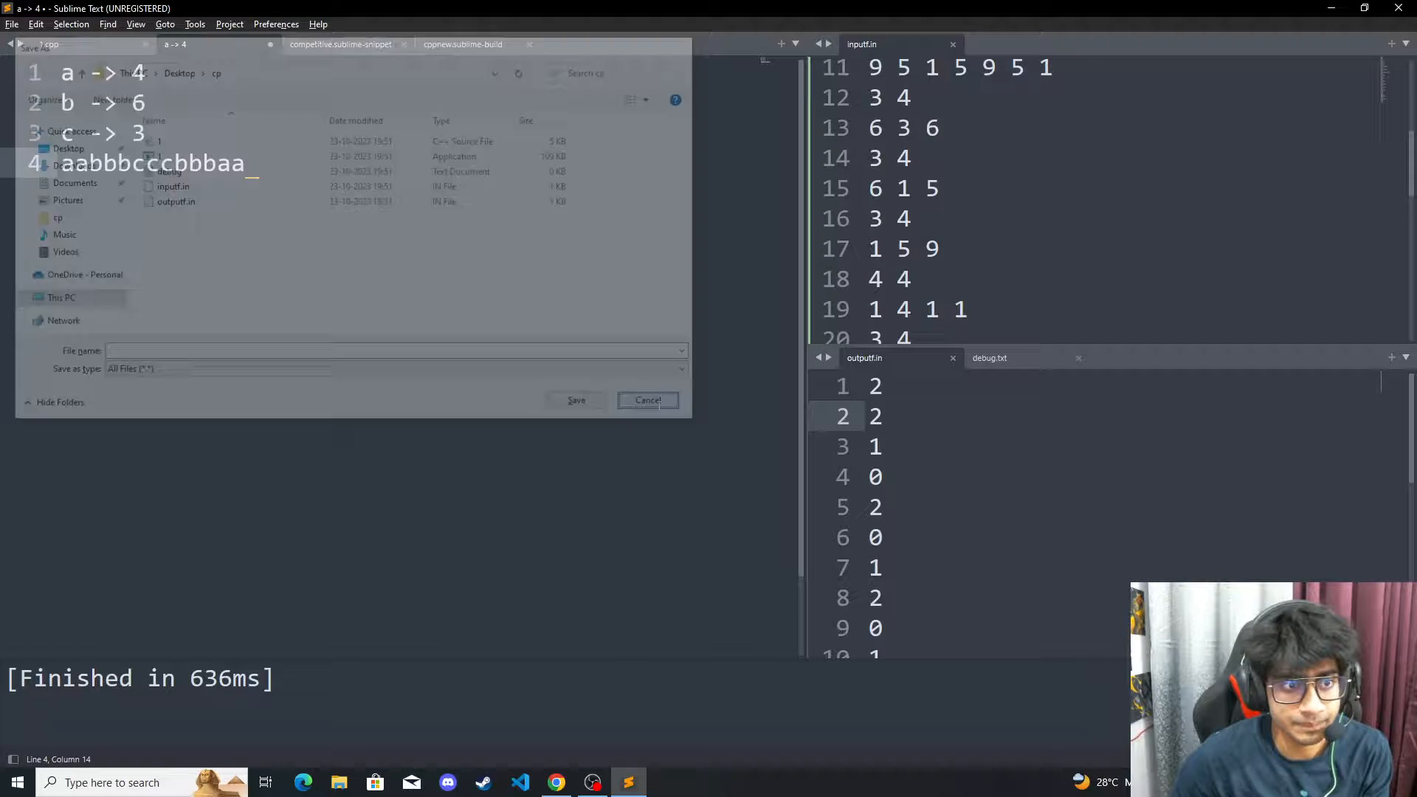
pyautogui.click(646, 400)
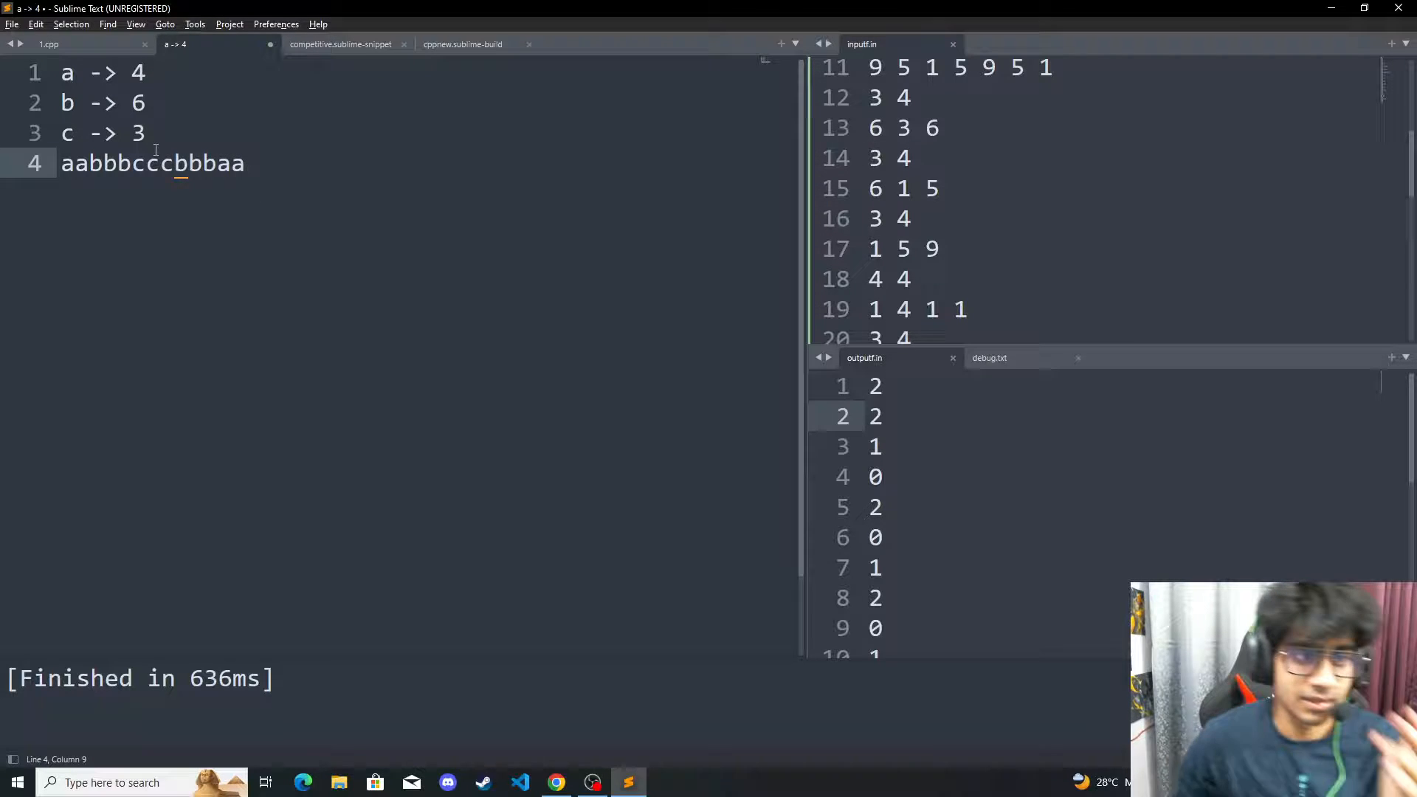
pyautogui.click(144, 133)
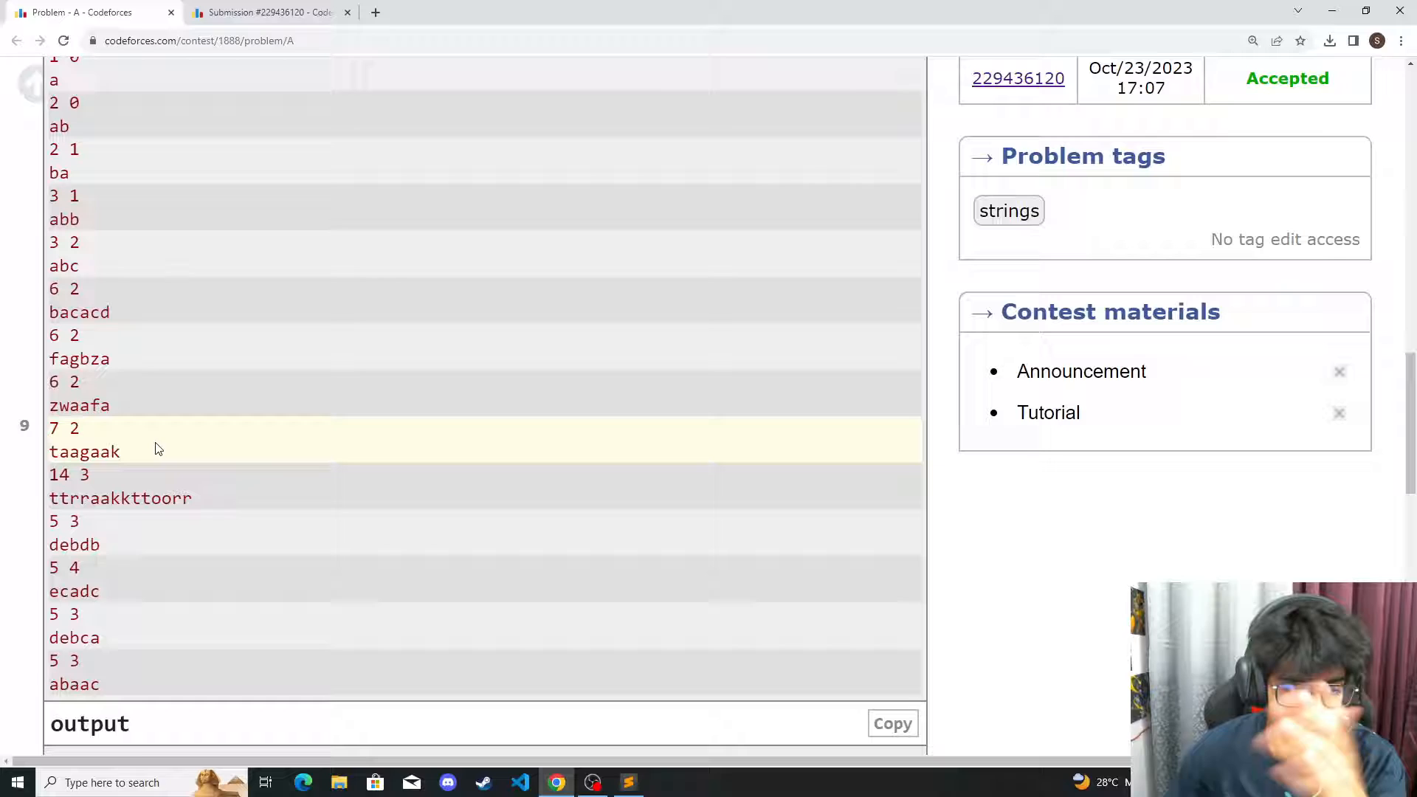
# Mark the 7 2 taagaak sample test in the Codeforces example input
pyautogui.click(627, 782)
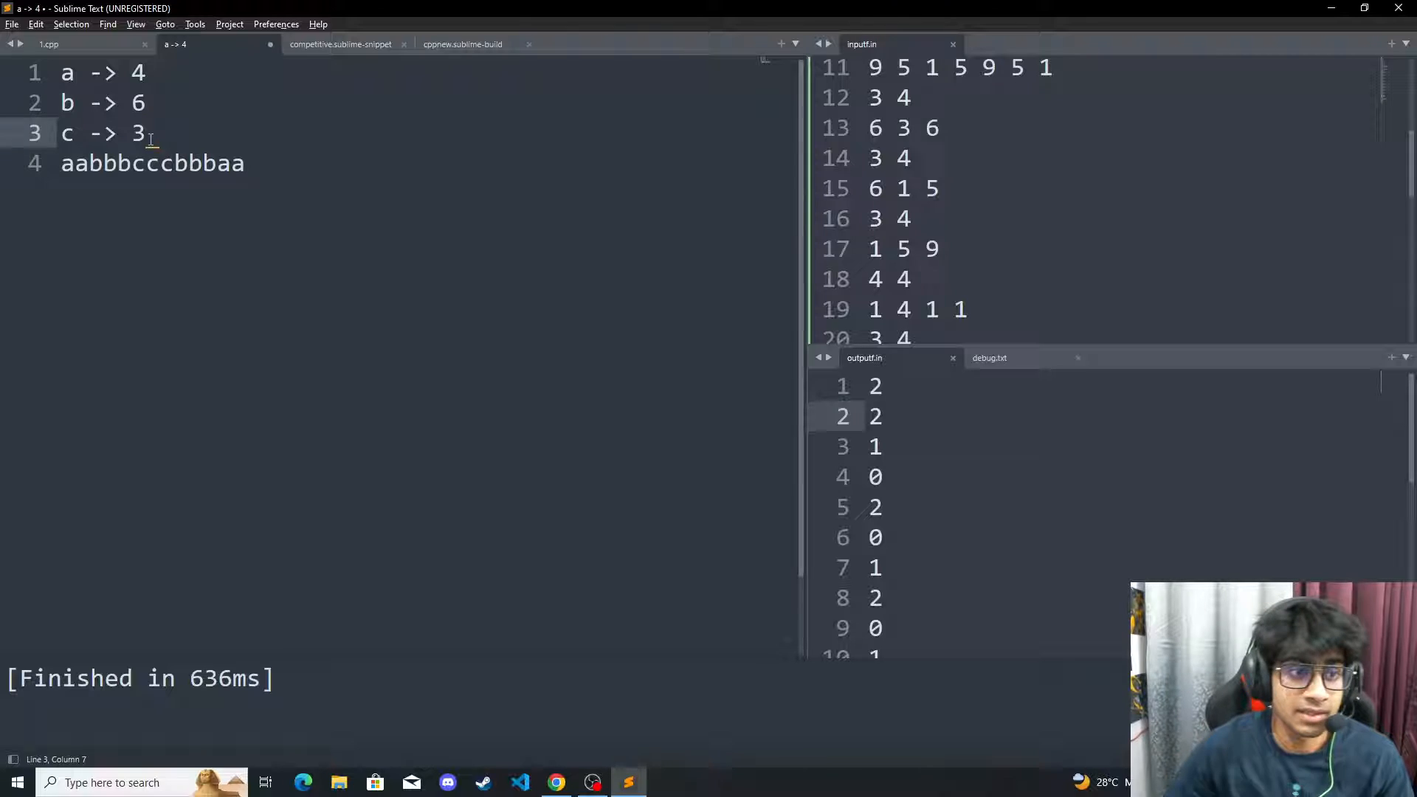
# Erase the palindrome line and select the c -> 3 line for removal, cancelling the save dialog
pyautogui.click(556, 783)
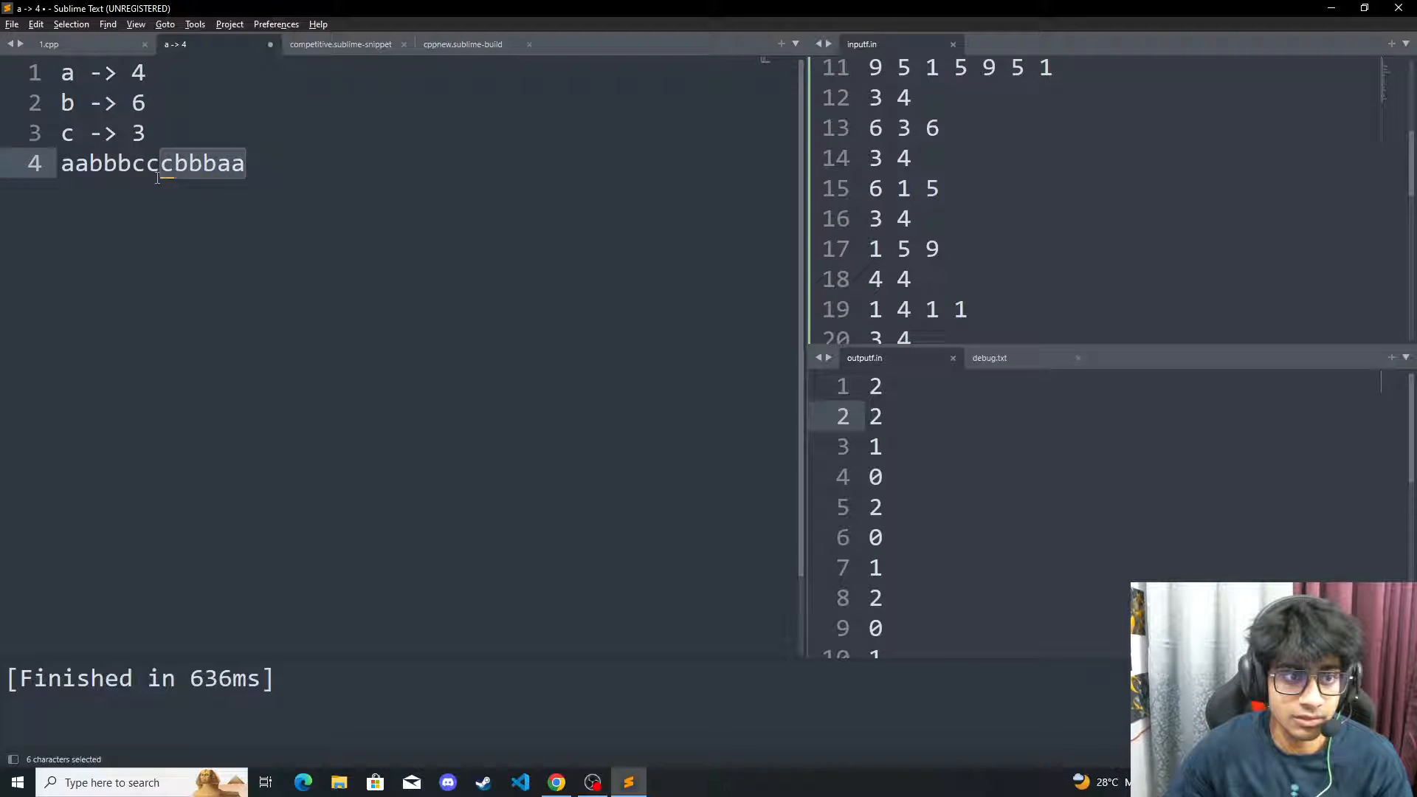
pyautogui.press('Delete')
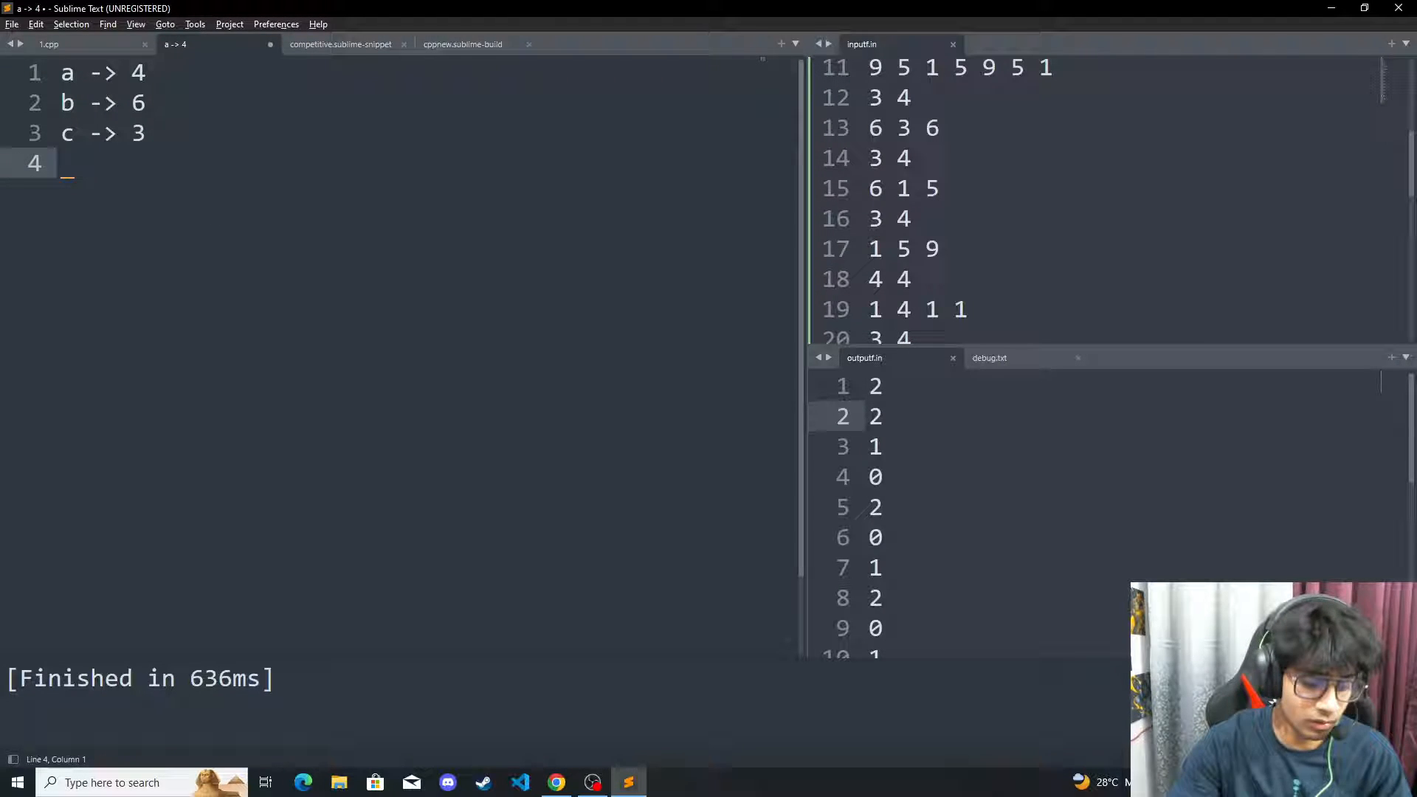
pyautogui.press('ctrl+shift+s')
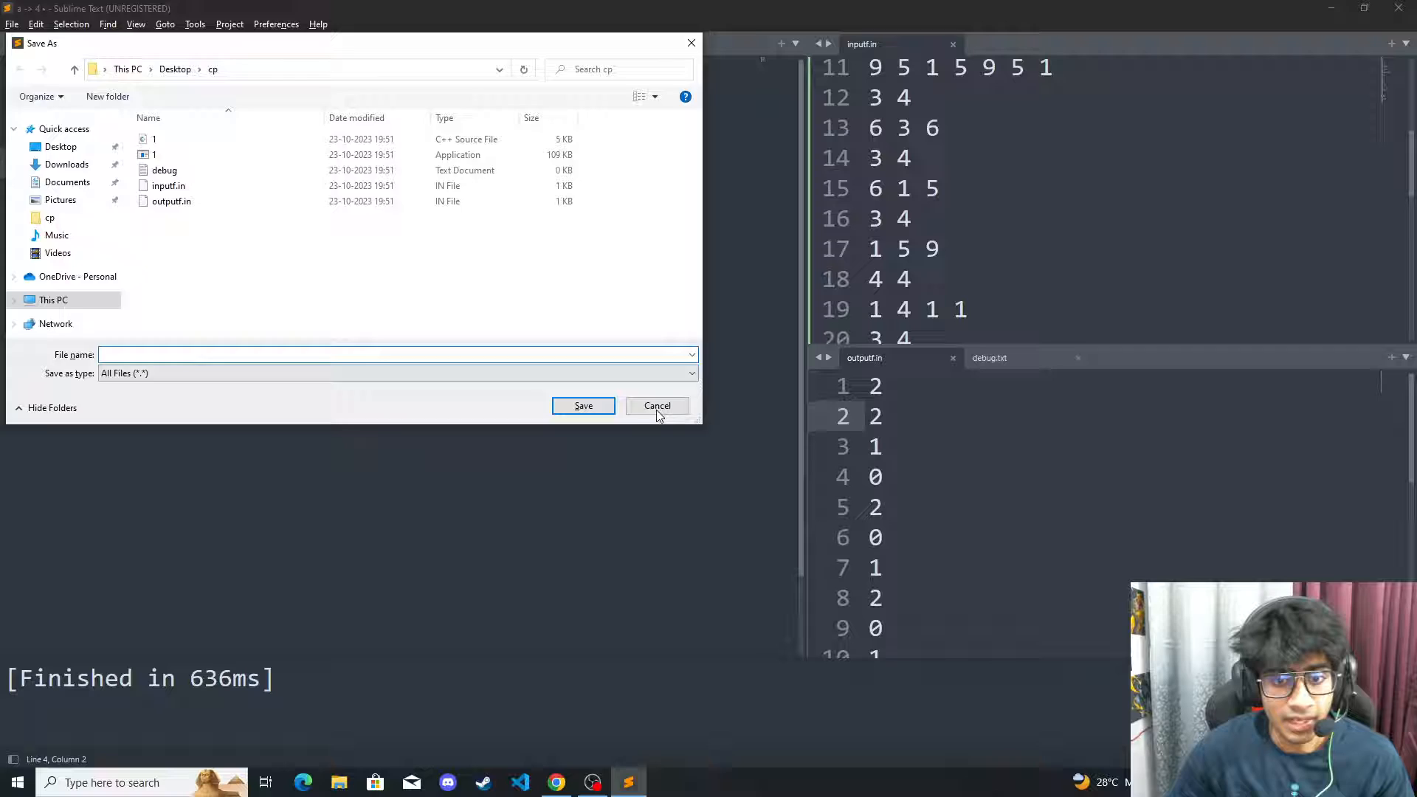
pyautogui.click(656, 404)
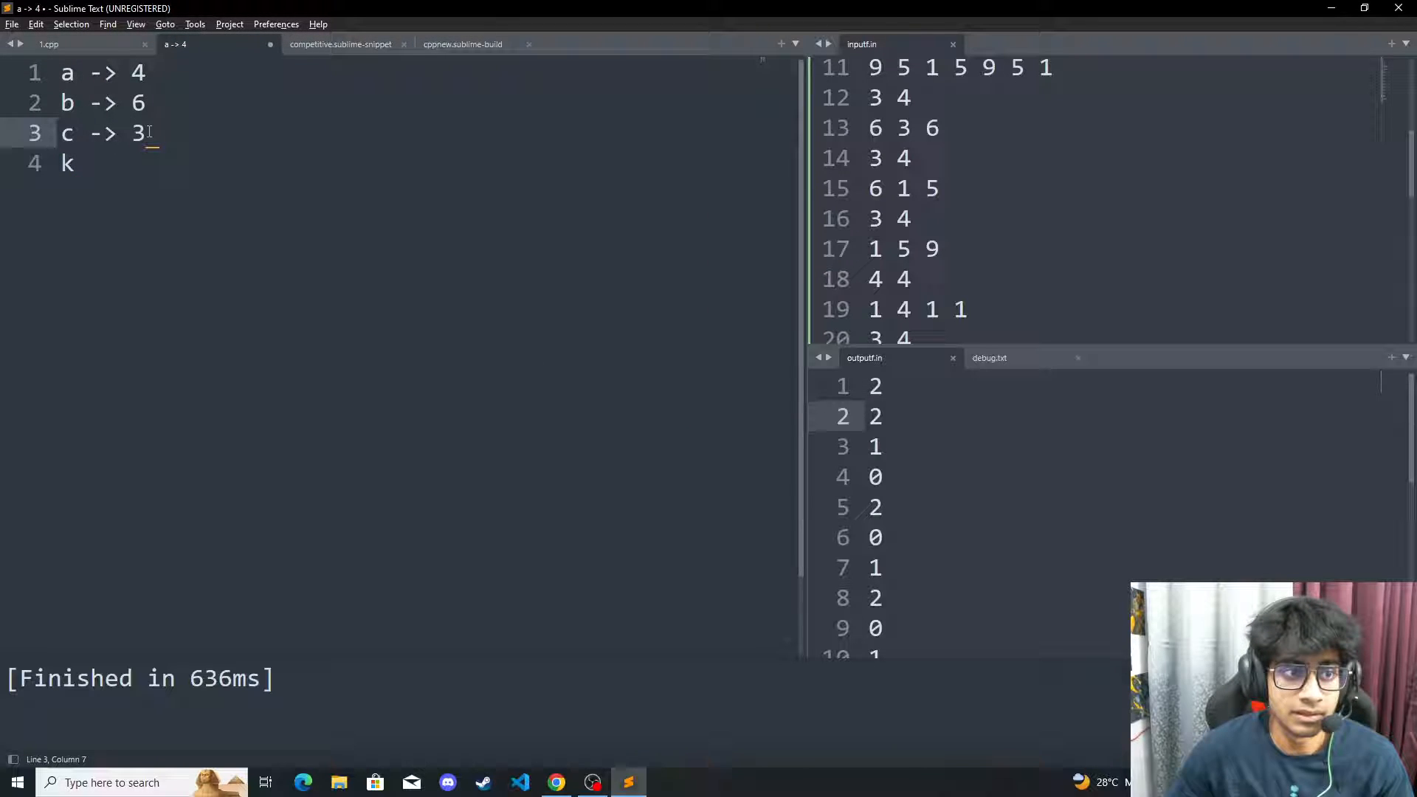
pyautogui.click(81, 163)
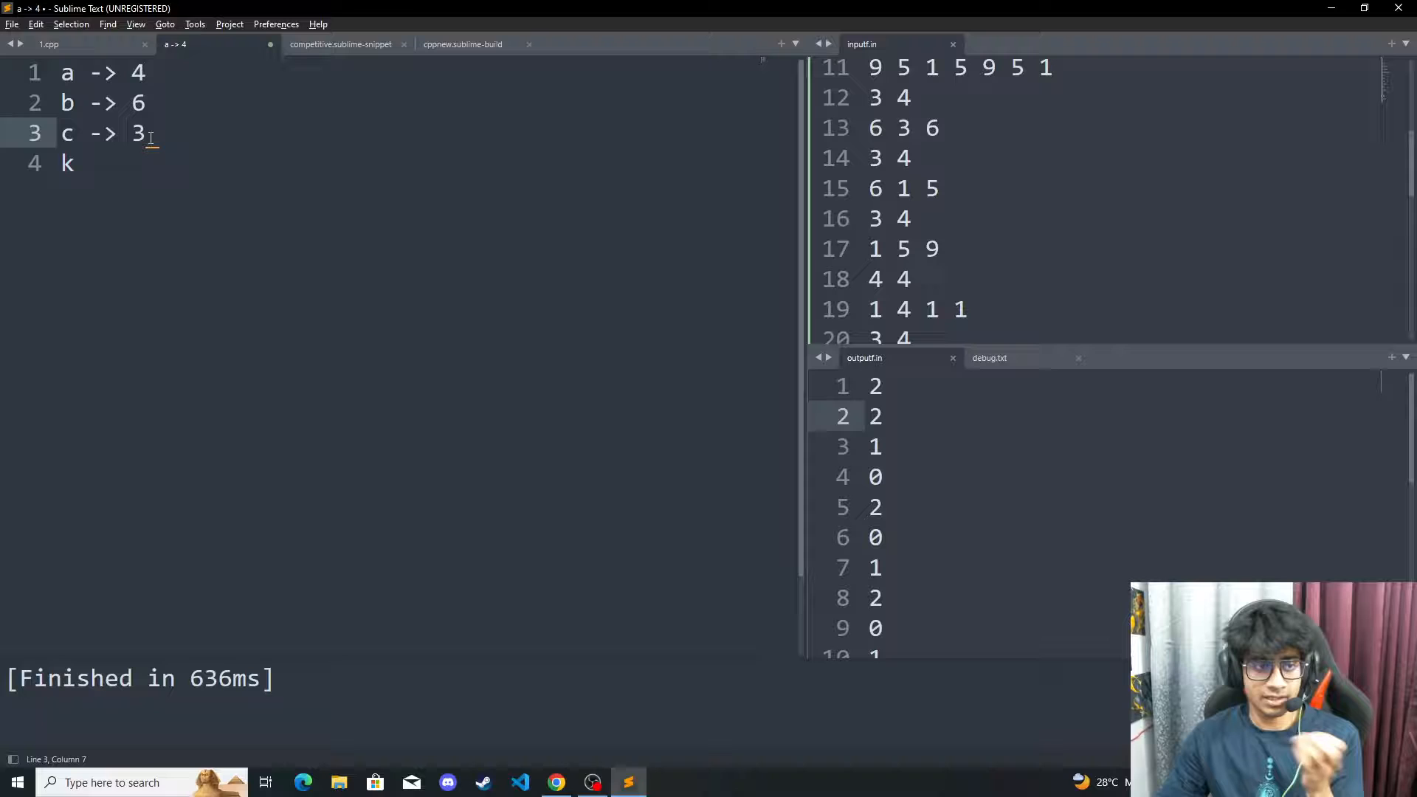
pyautogui.moveTo(57, 134); pyautogui.dragTo(147, 134)
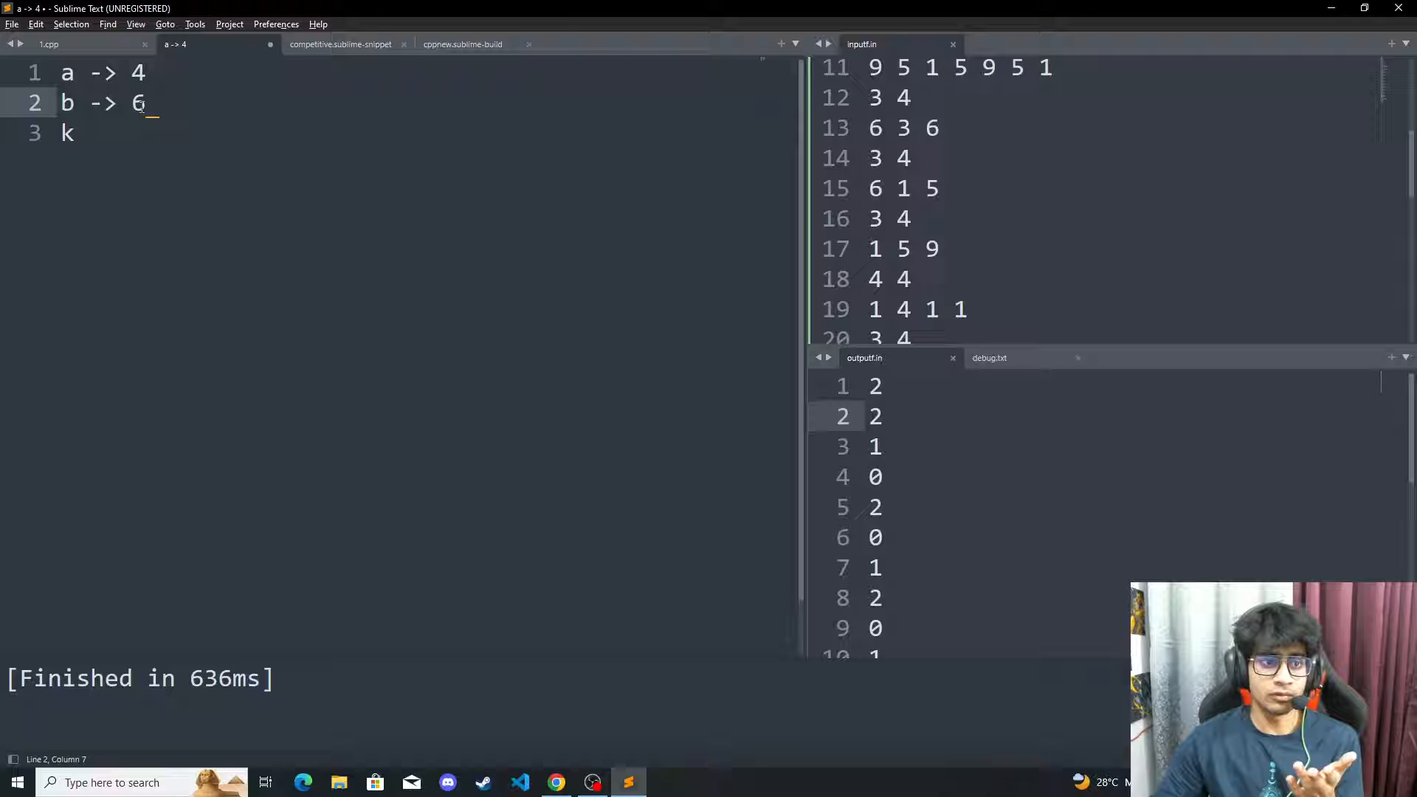
# Replace the c entry so the last line reads k -> 1
pyautogui.doubleClick(139, 103)
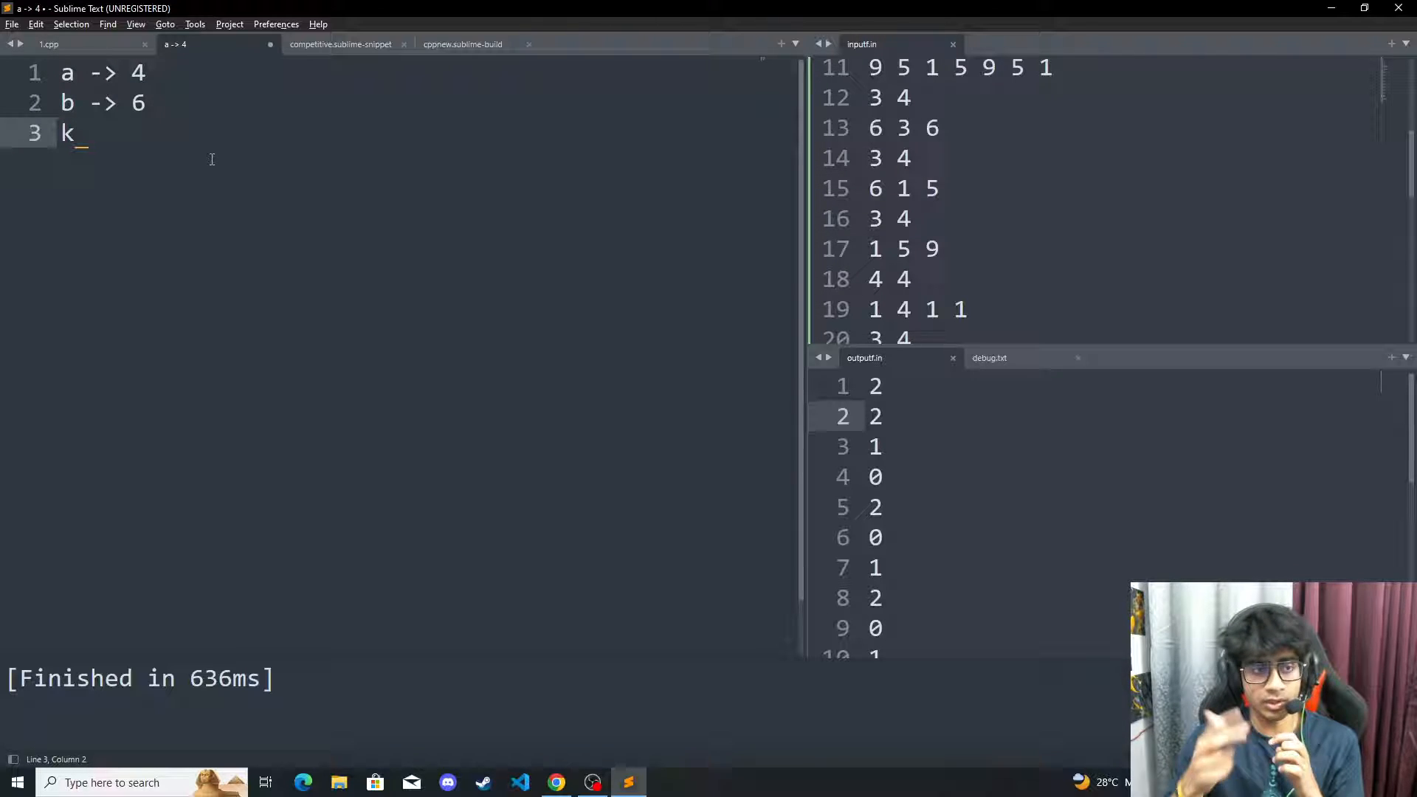
pyautogui.doubleClick(66, 133)
pyautogui.write(' _')
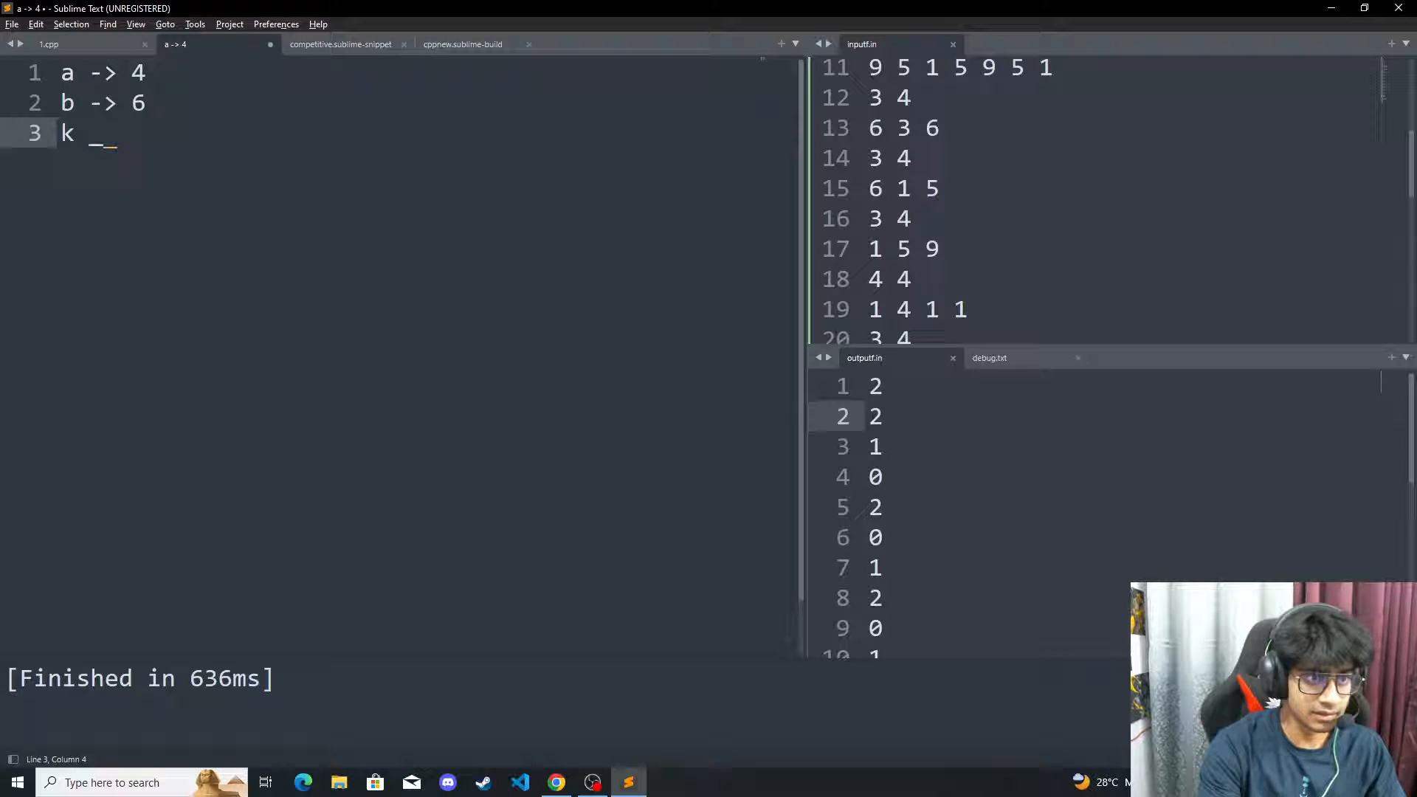
pyautogui.write('-> 3')
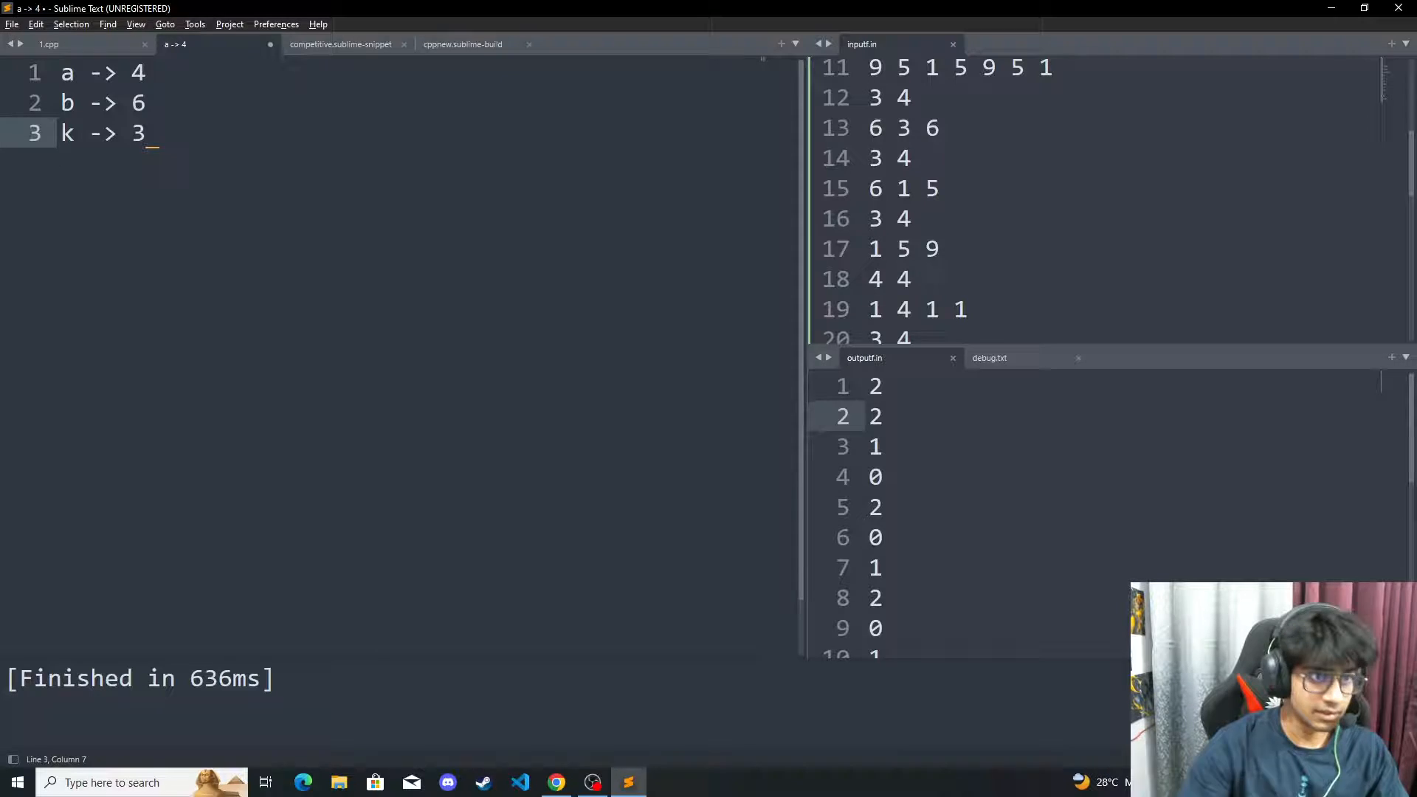
pyautogui.click(149, 102)
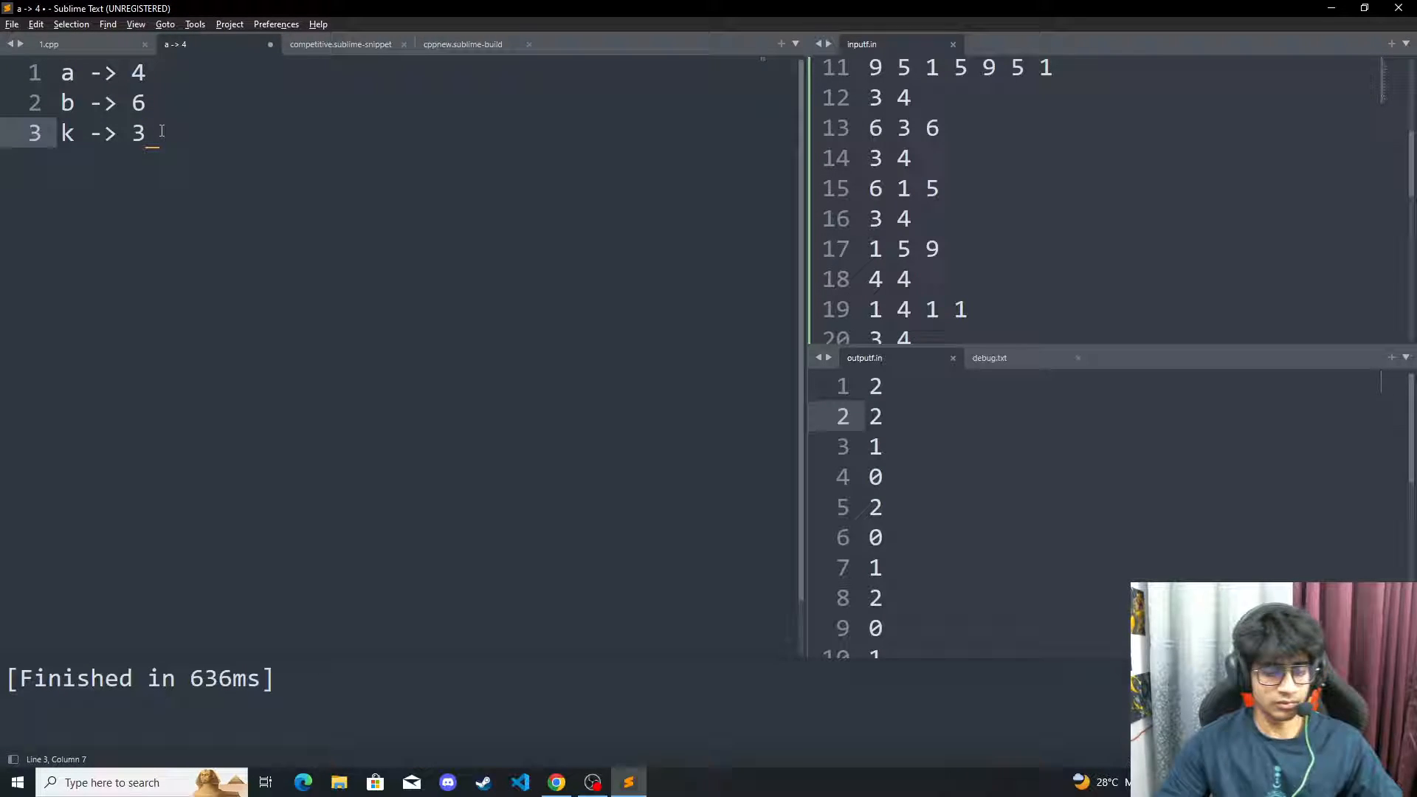
pyautogui.write('1')
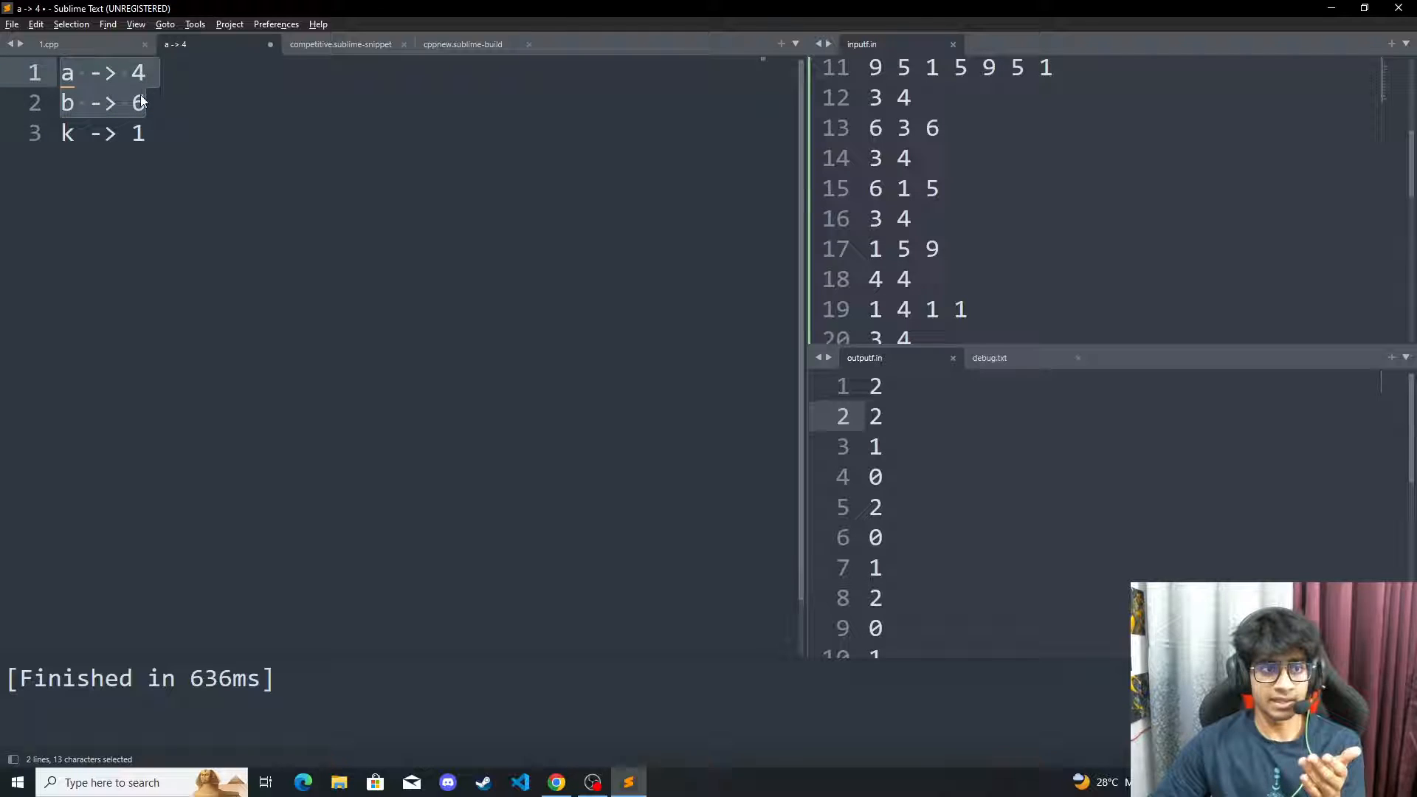
pyautogui.write('5')
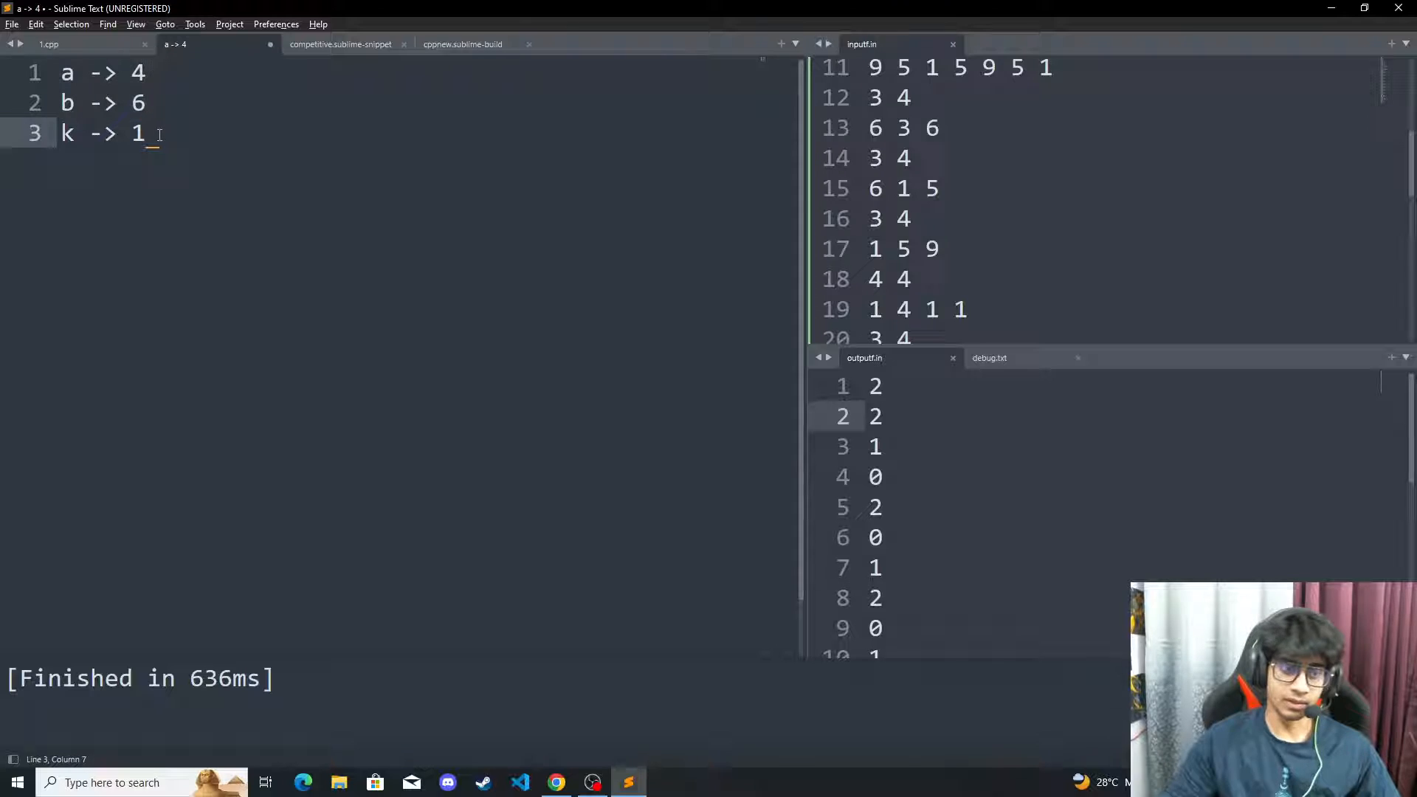
# Restore the c -> 3 line, briefly set k to 3 and back to 1 while walking the counts
pyautogui.click(151, 102)
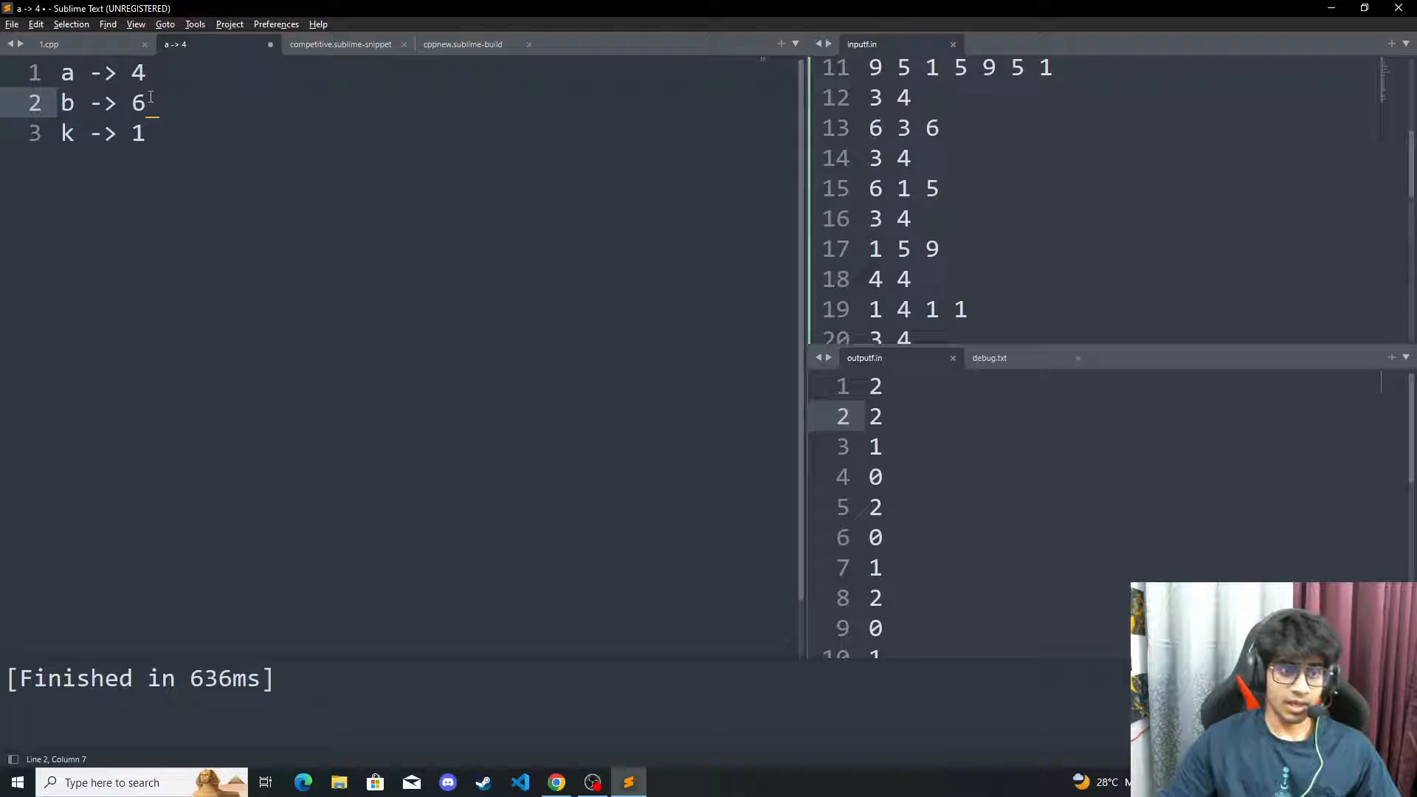
pyautogui.write('c ->')
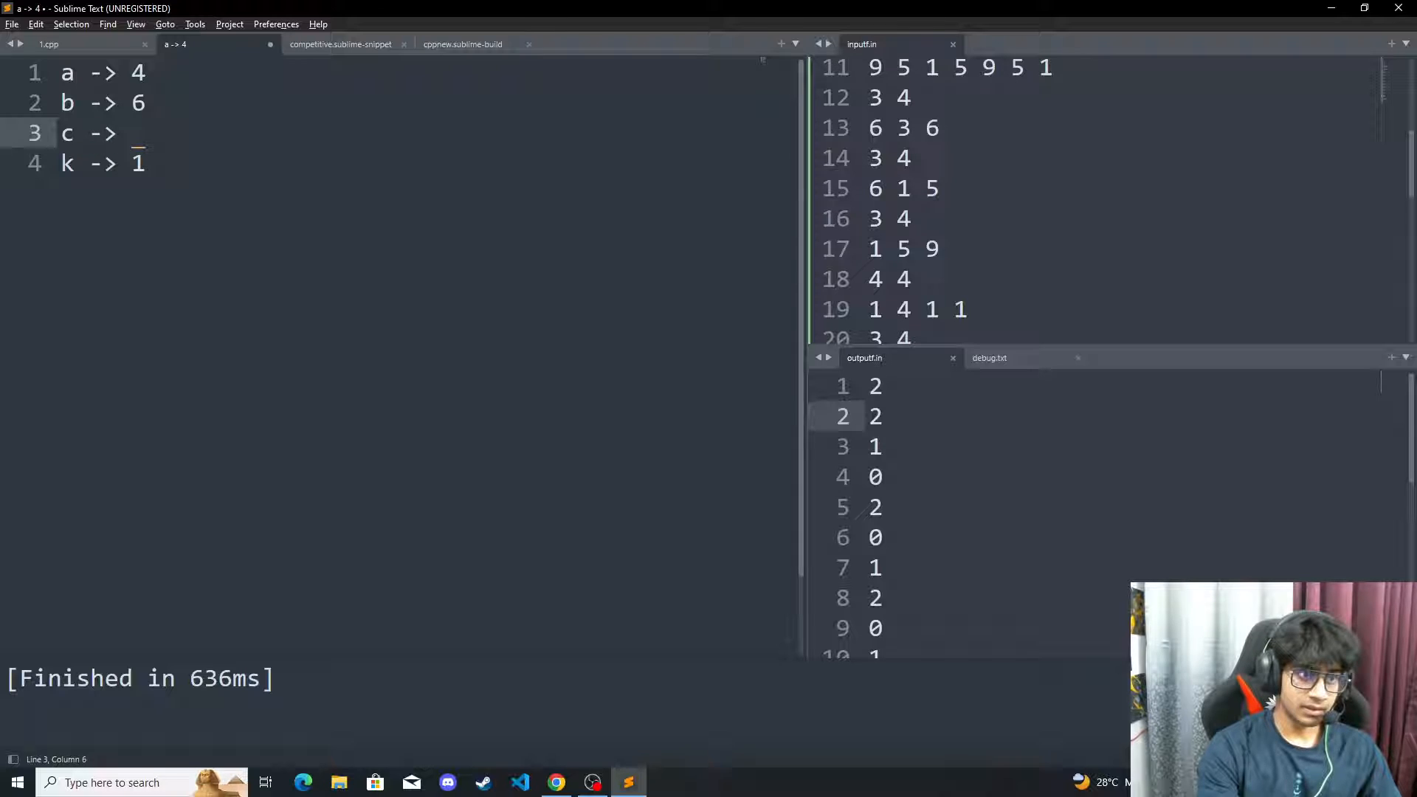
pyautogui.write('3')
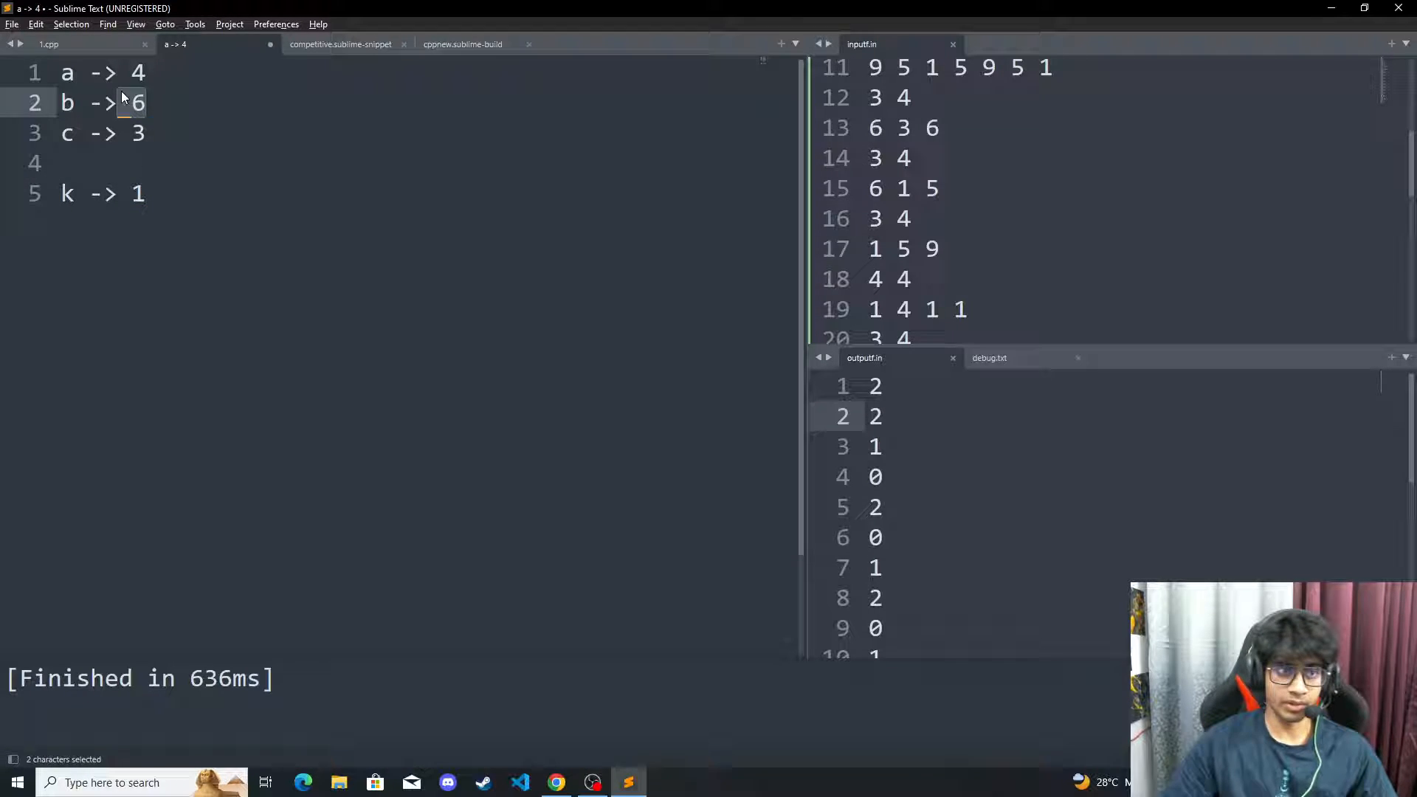
pyautogui.click(148, 103)
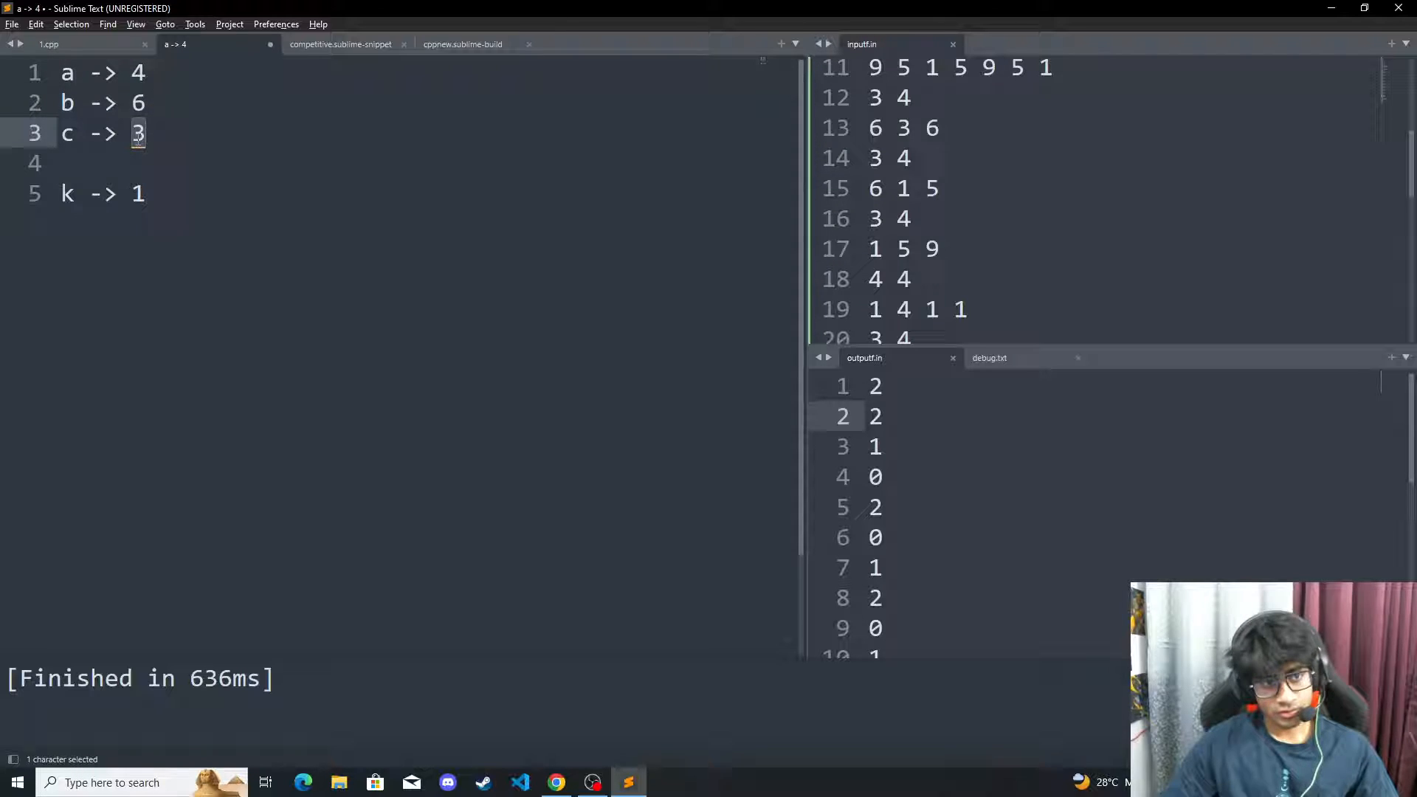
pyautogui.click(72, 162)
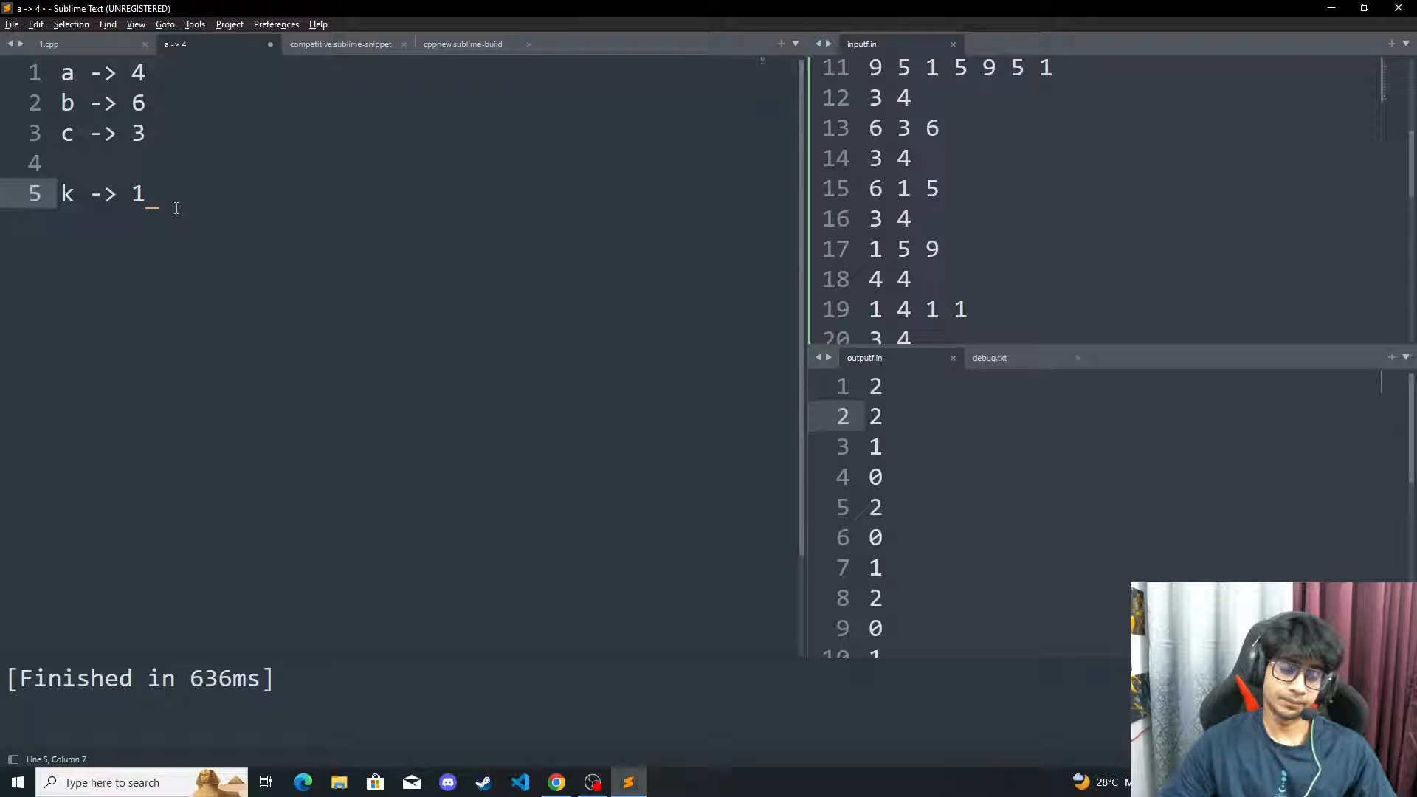
pyautogui.write('3')
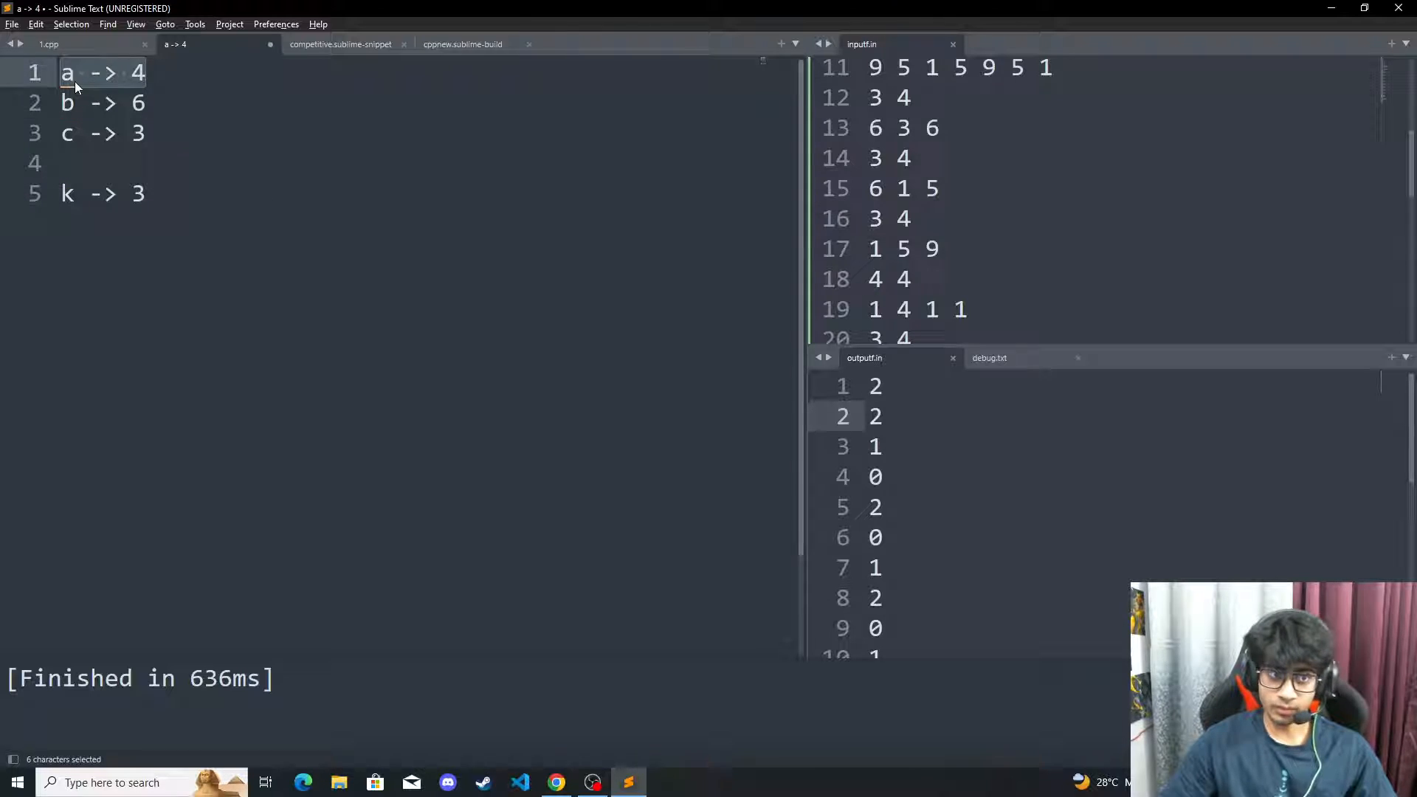
pyautogui.click(145, 194)
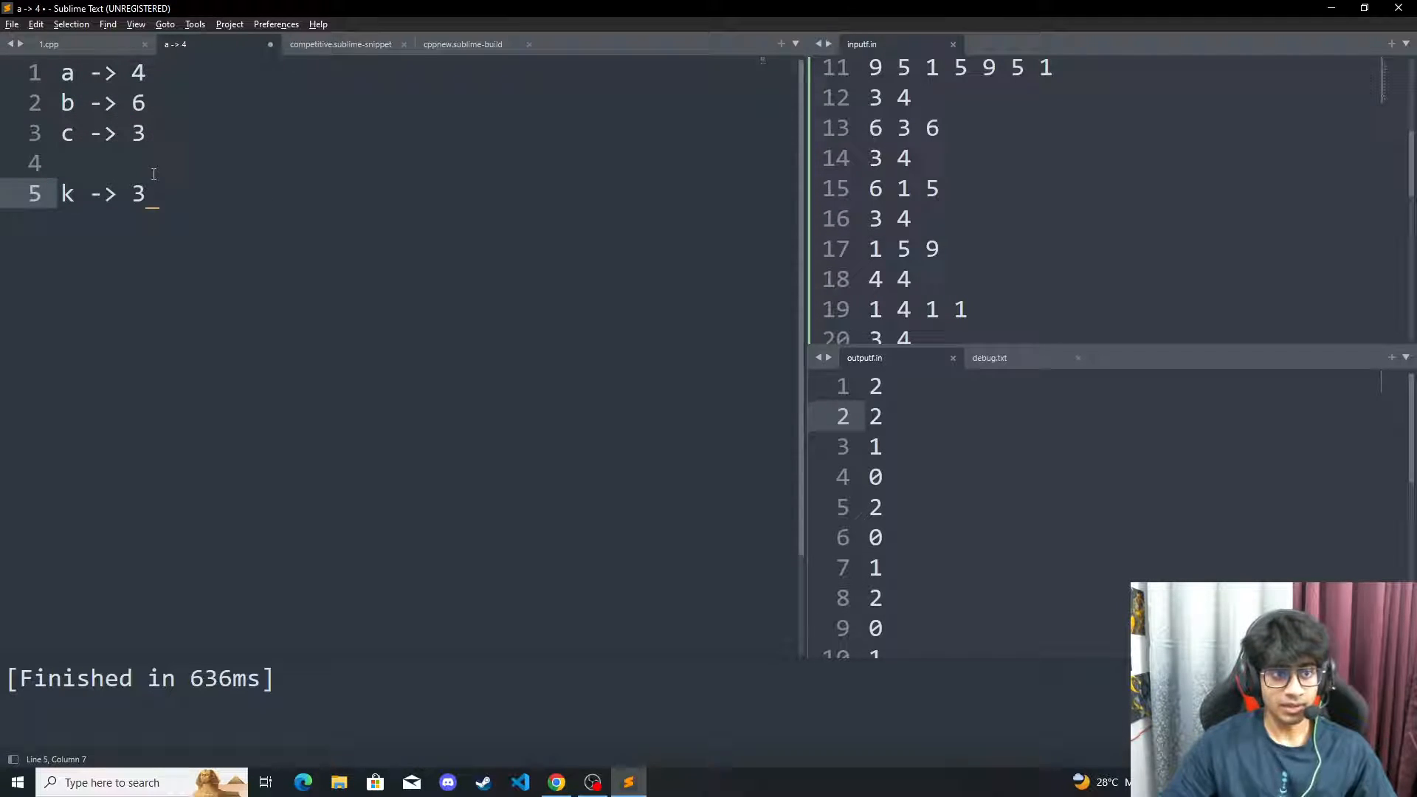
pyautogui.write('1')
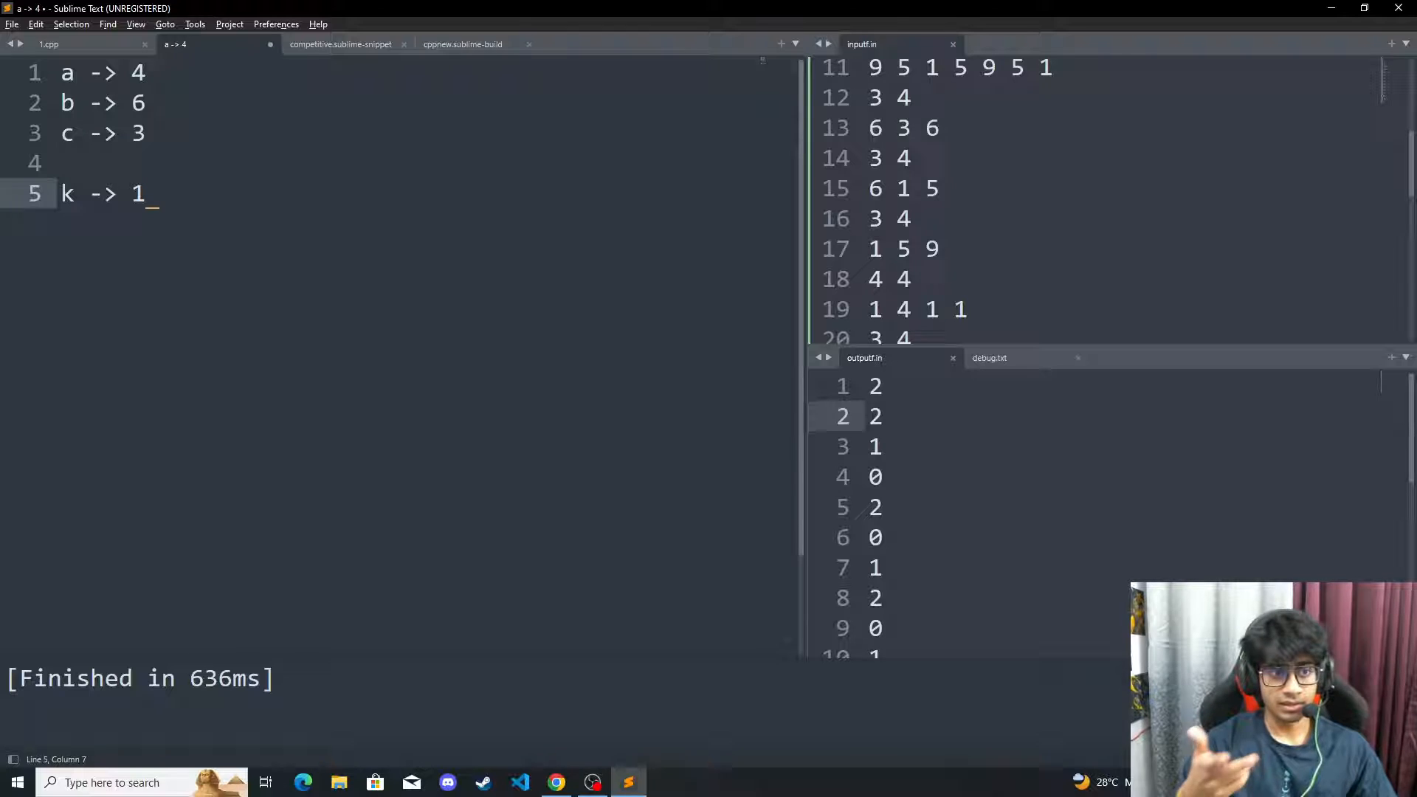
# Point out b's 6 and c's 3, then erase c's count
pyautogui.click(153, 134)
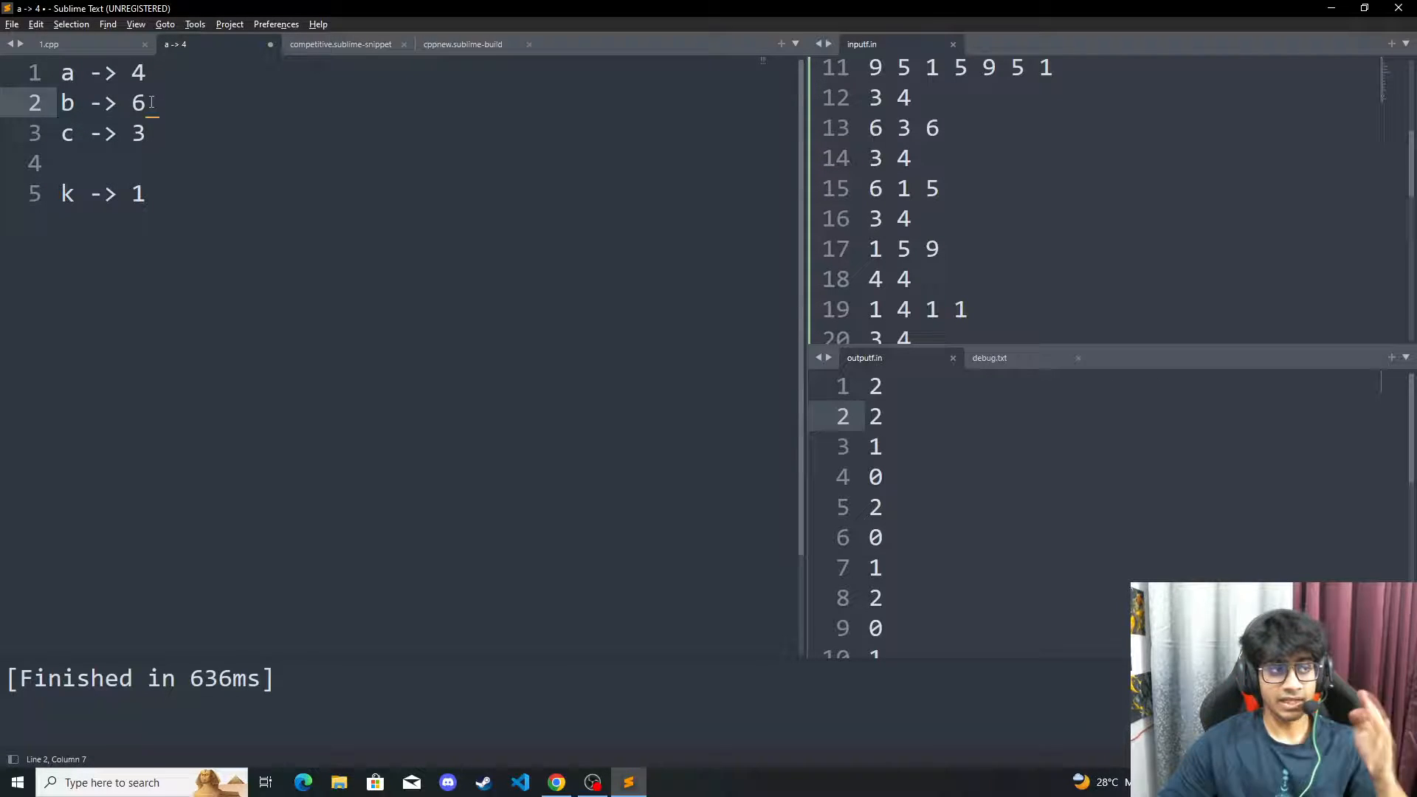
pyautogui.click(154, 134)
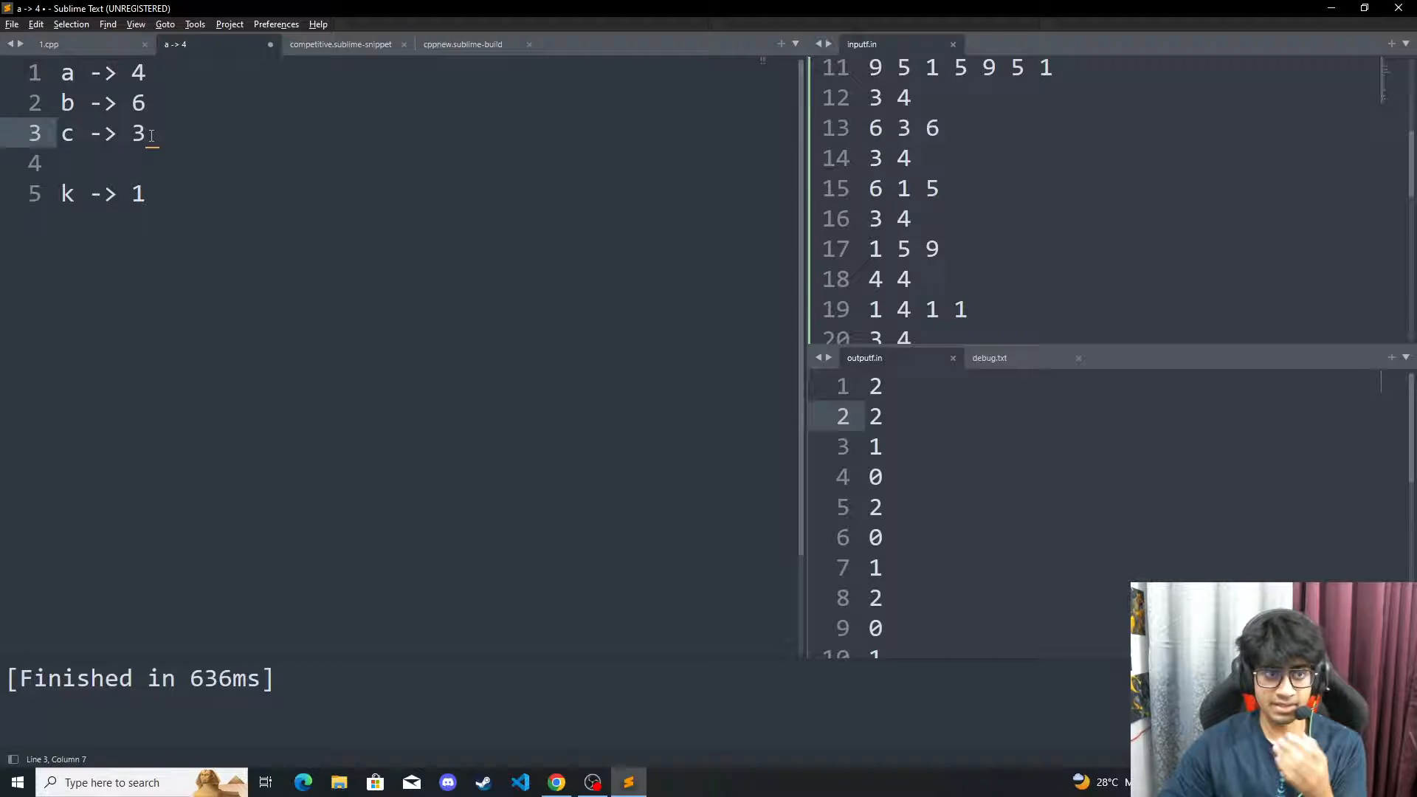
pyautogui.click(145, 194)
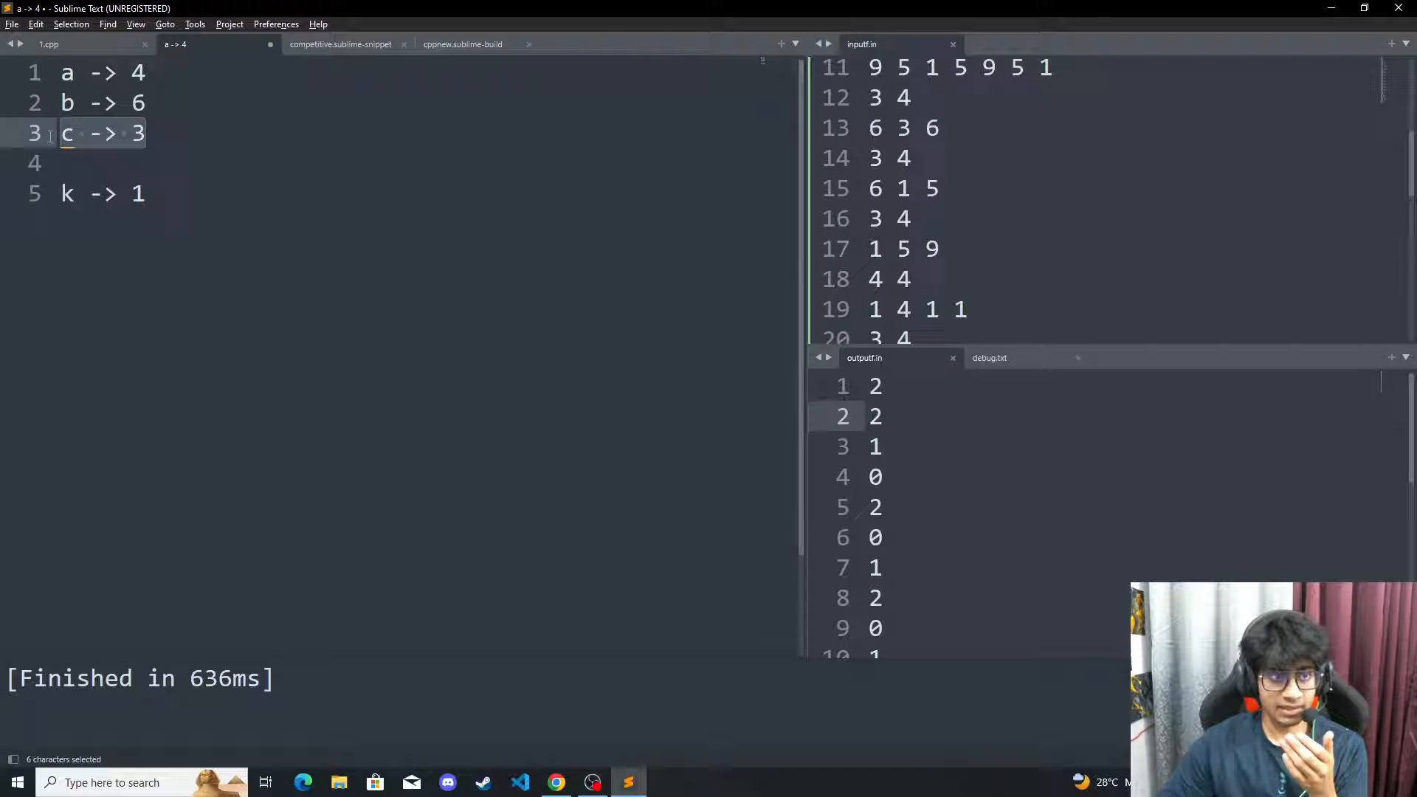
pyautogui.press('Delete')
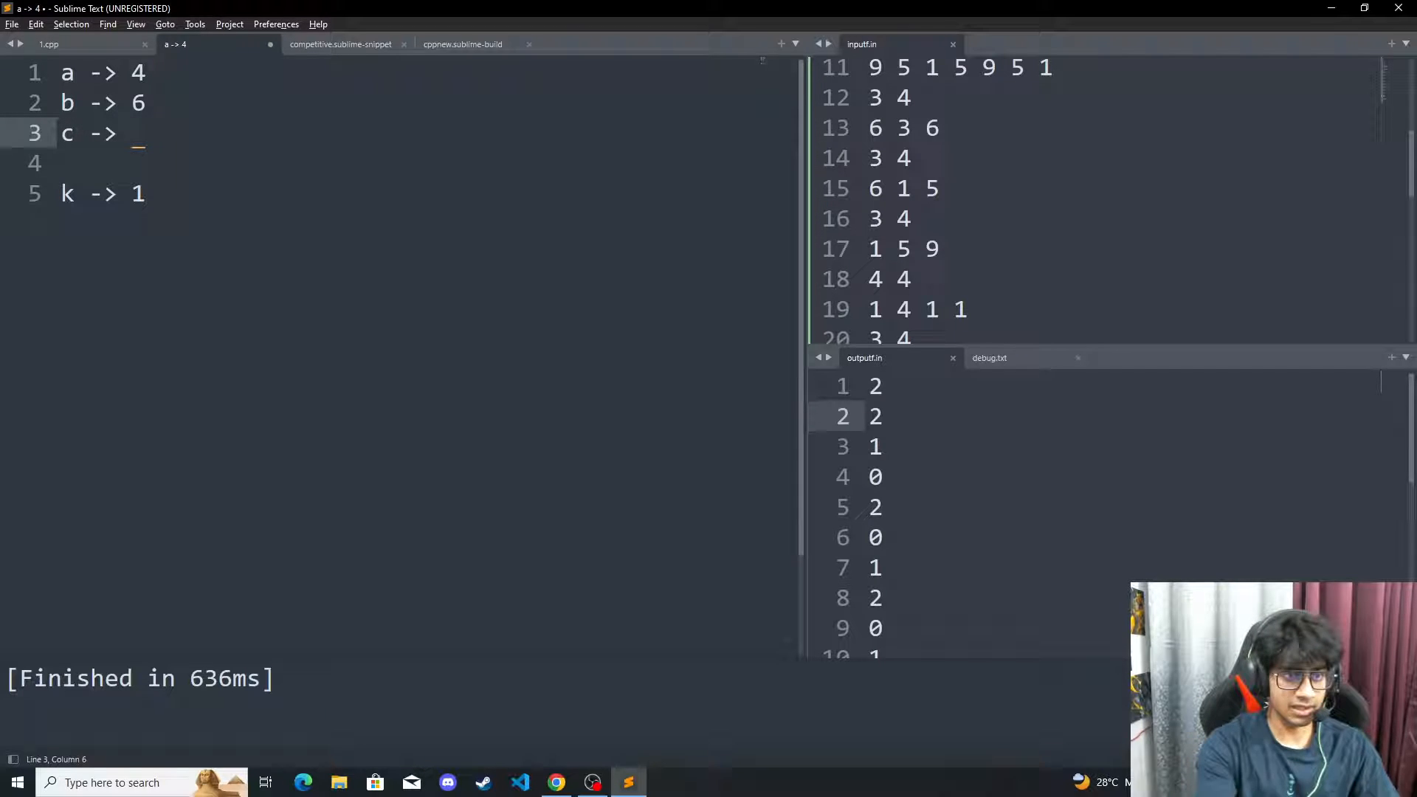
# Try c as 2, restore it to 3, and start a new d -> entry below it
pyautogui.write('2')
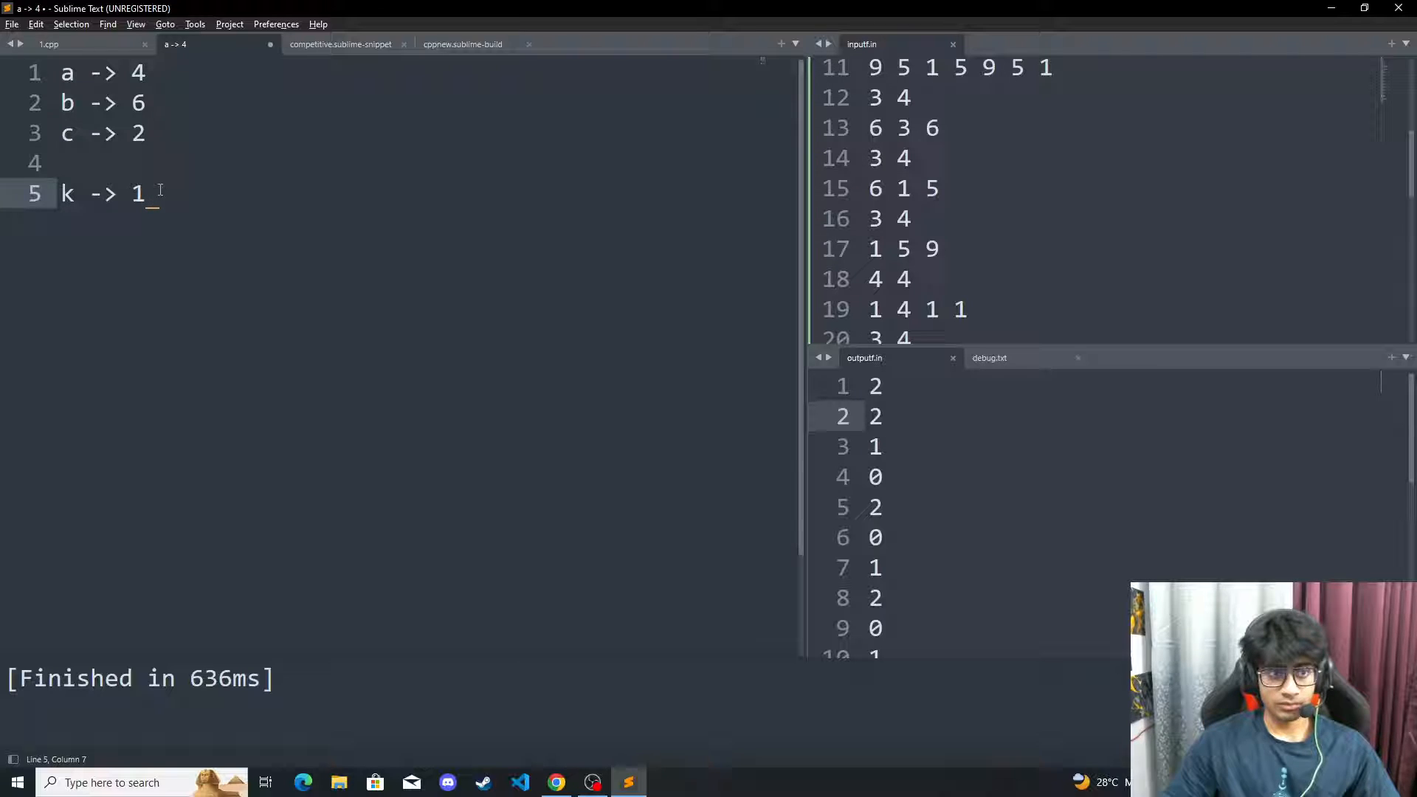
pyautogui.moveTo(132, 153)
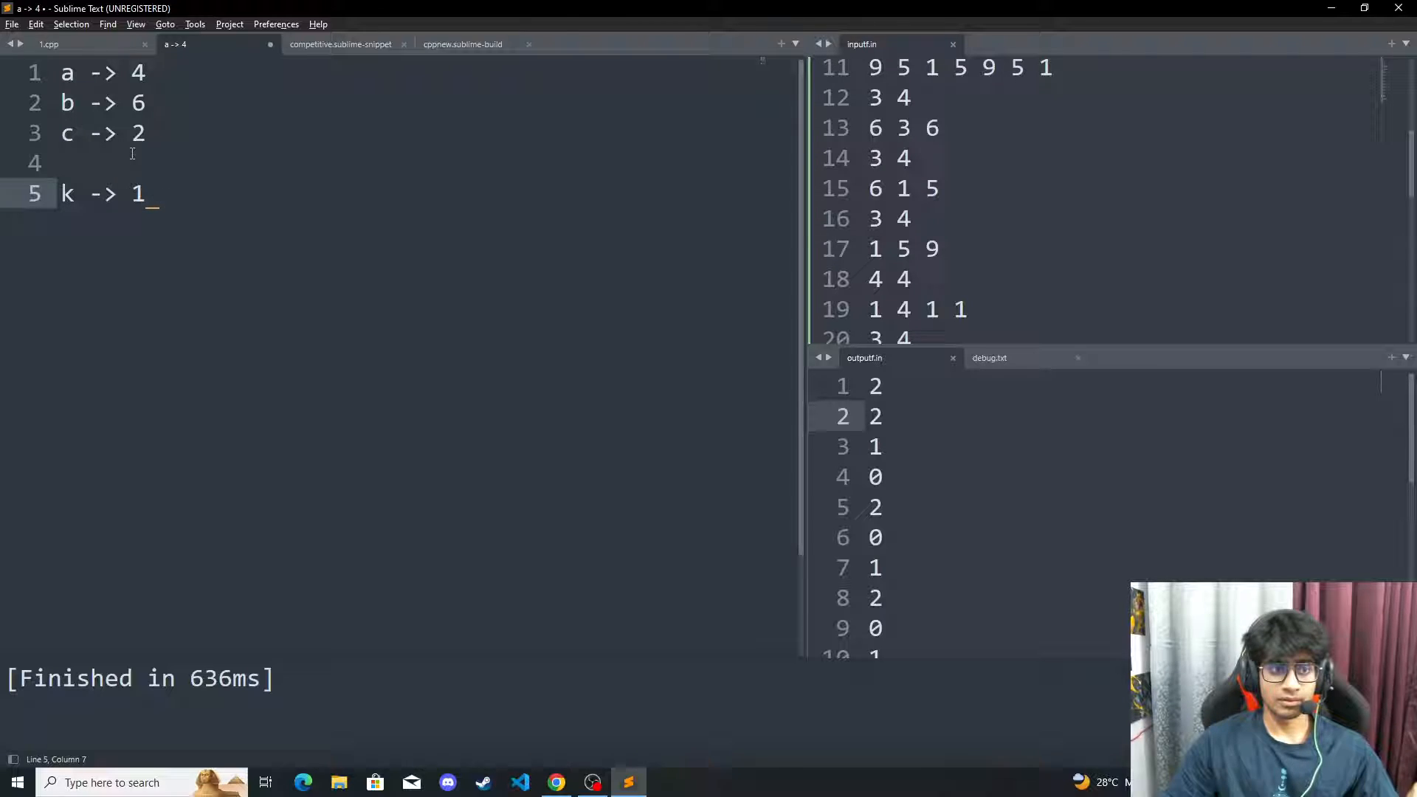
pyautogui.moveTo(153, 195)
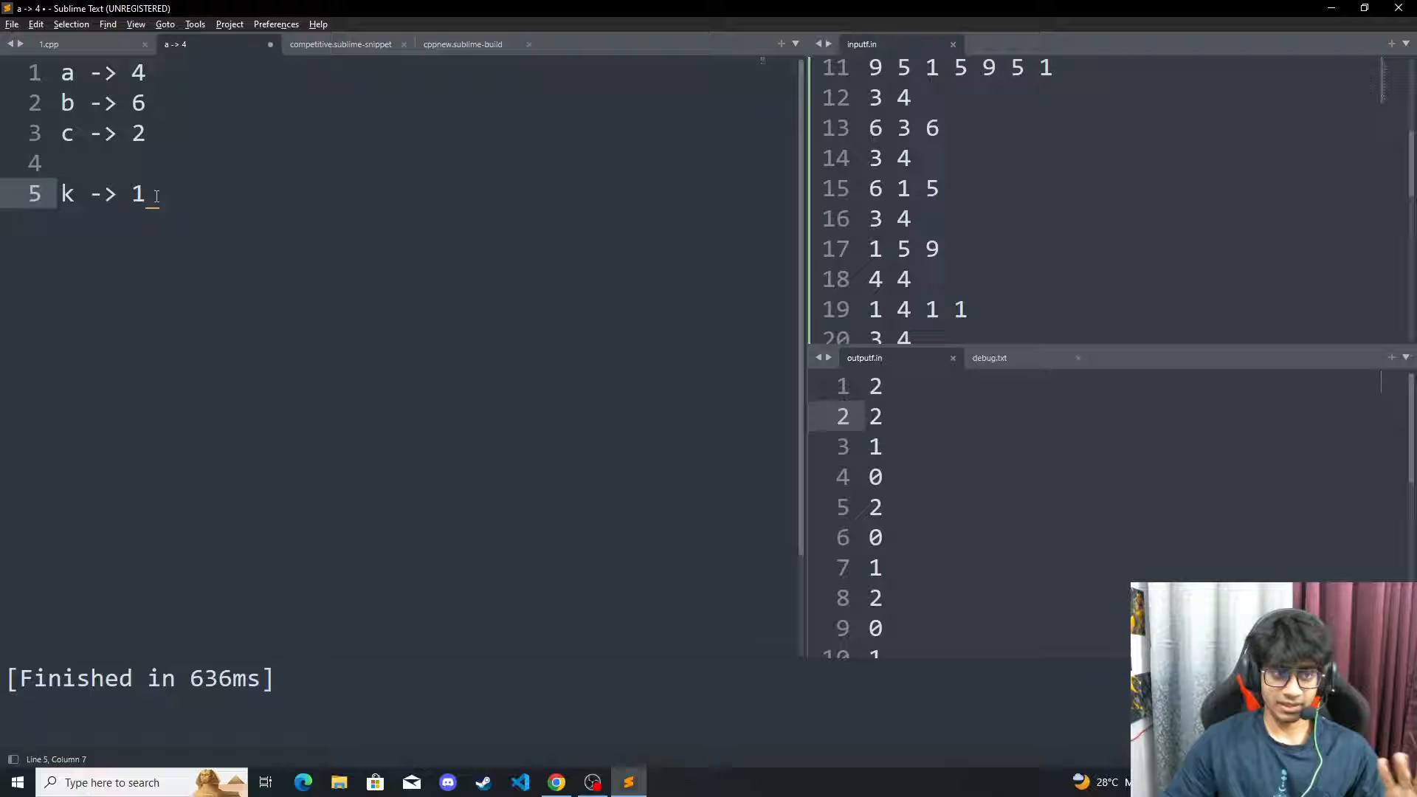
pyautogui.moveTo(68, 102); pyautogui.dragTo(145, 134)
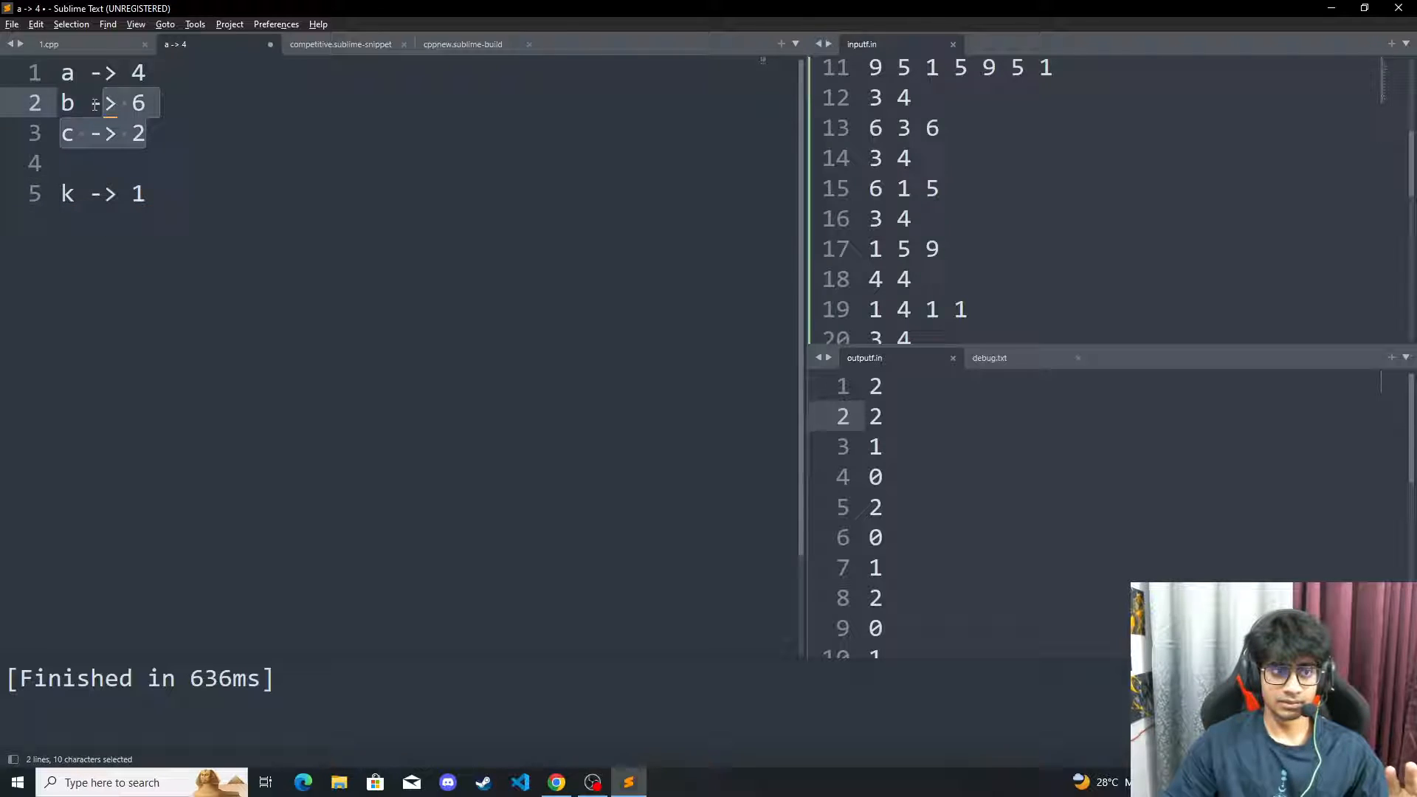
pyautogui.click(162, 134)
pyautogui.write('3')
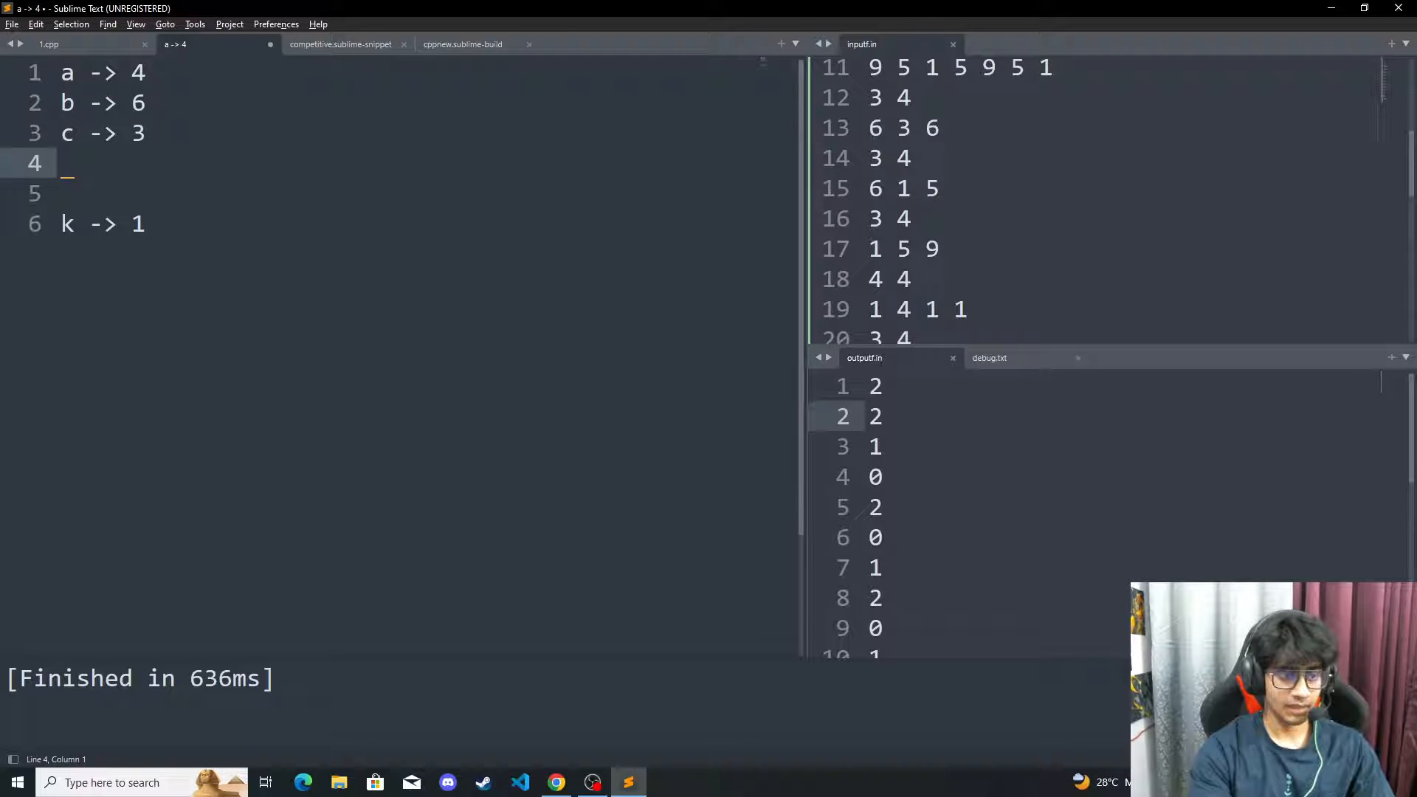
pyautogui.write('d ->')
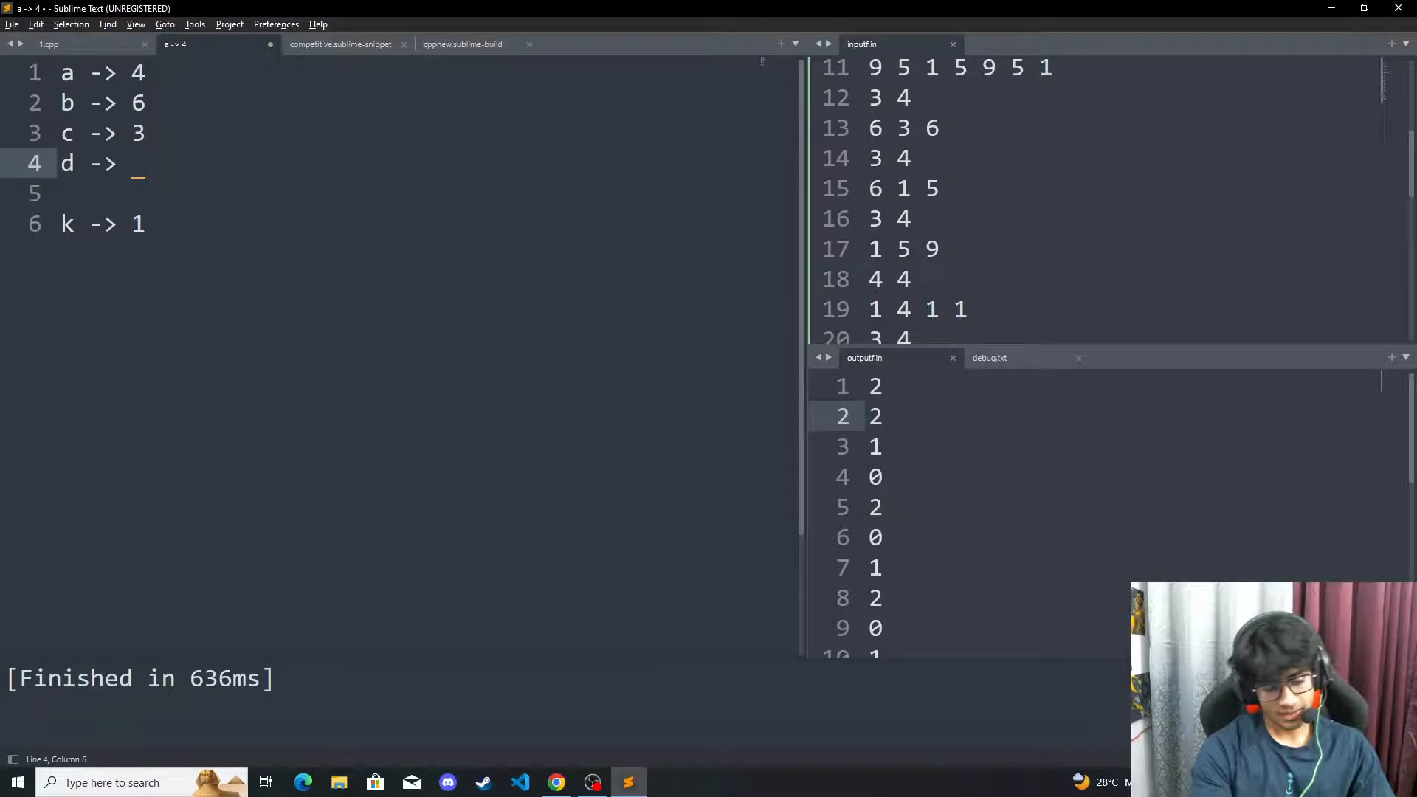
# Give d the count 5, raise k to 7, and begin a new line for e
pyautogui.write('5')
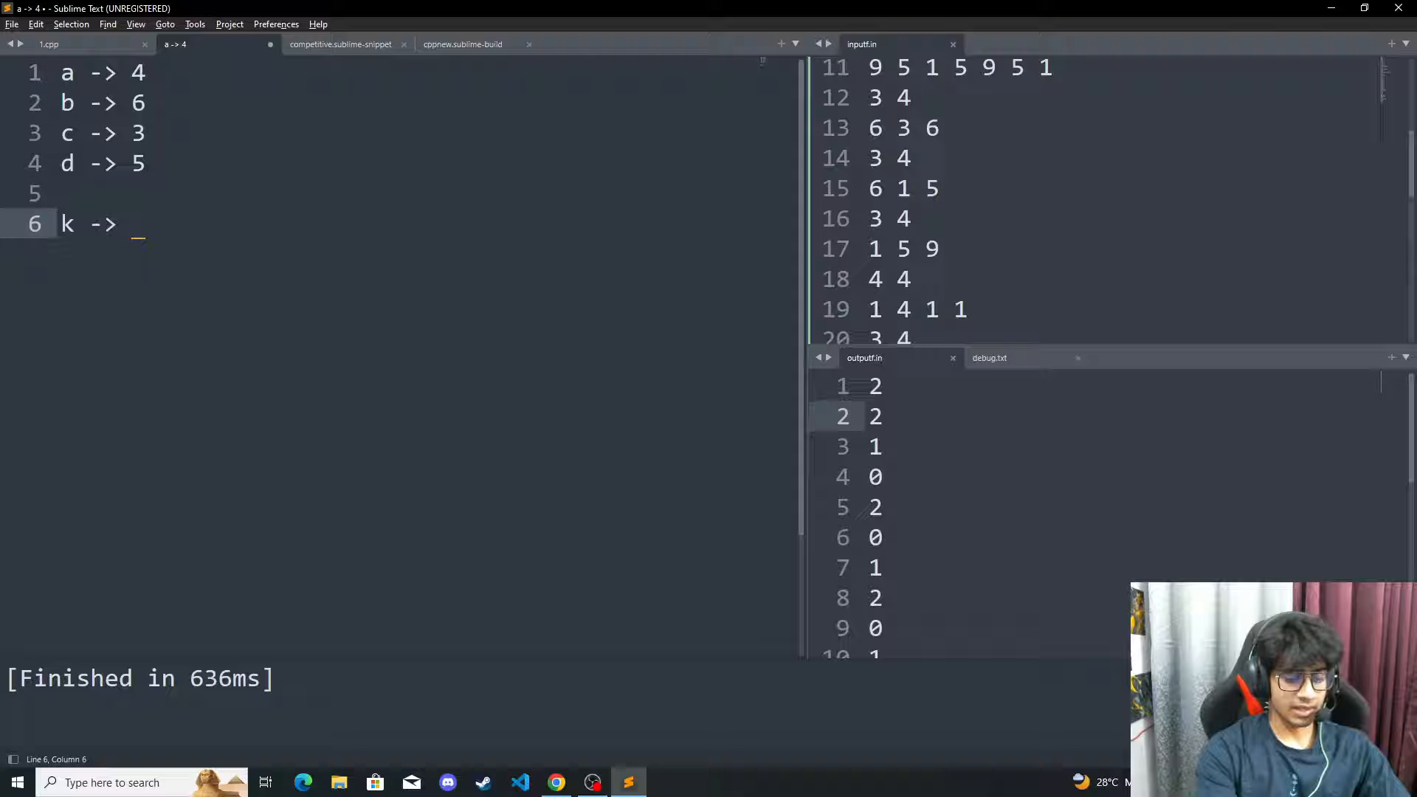
pyautogui.write('7')
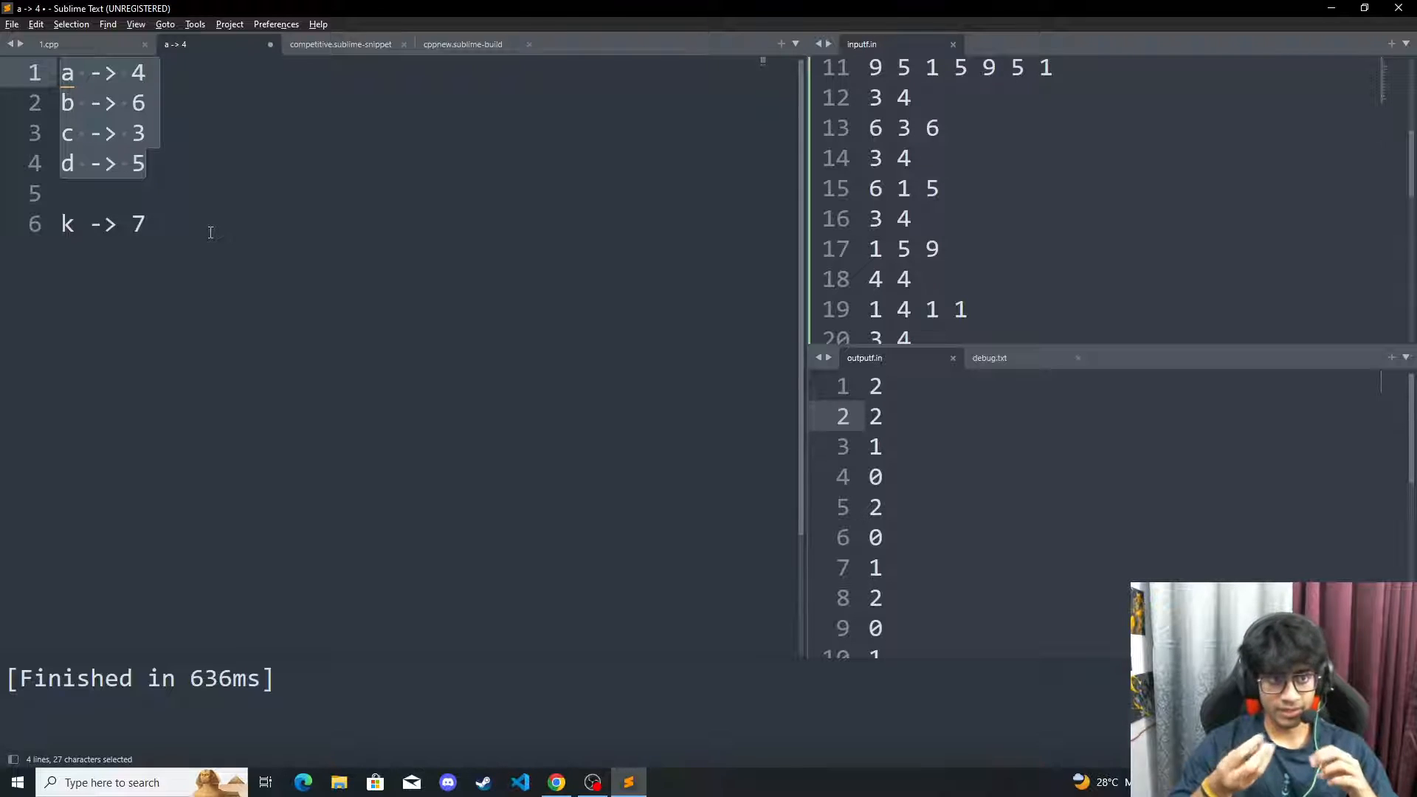
pyautogui.click(152, 163)
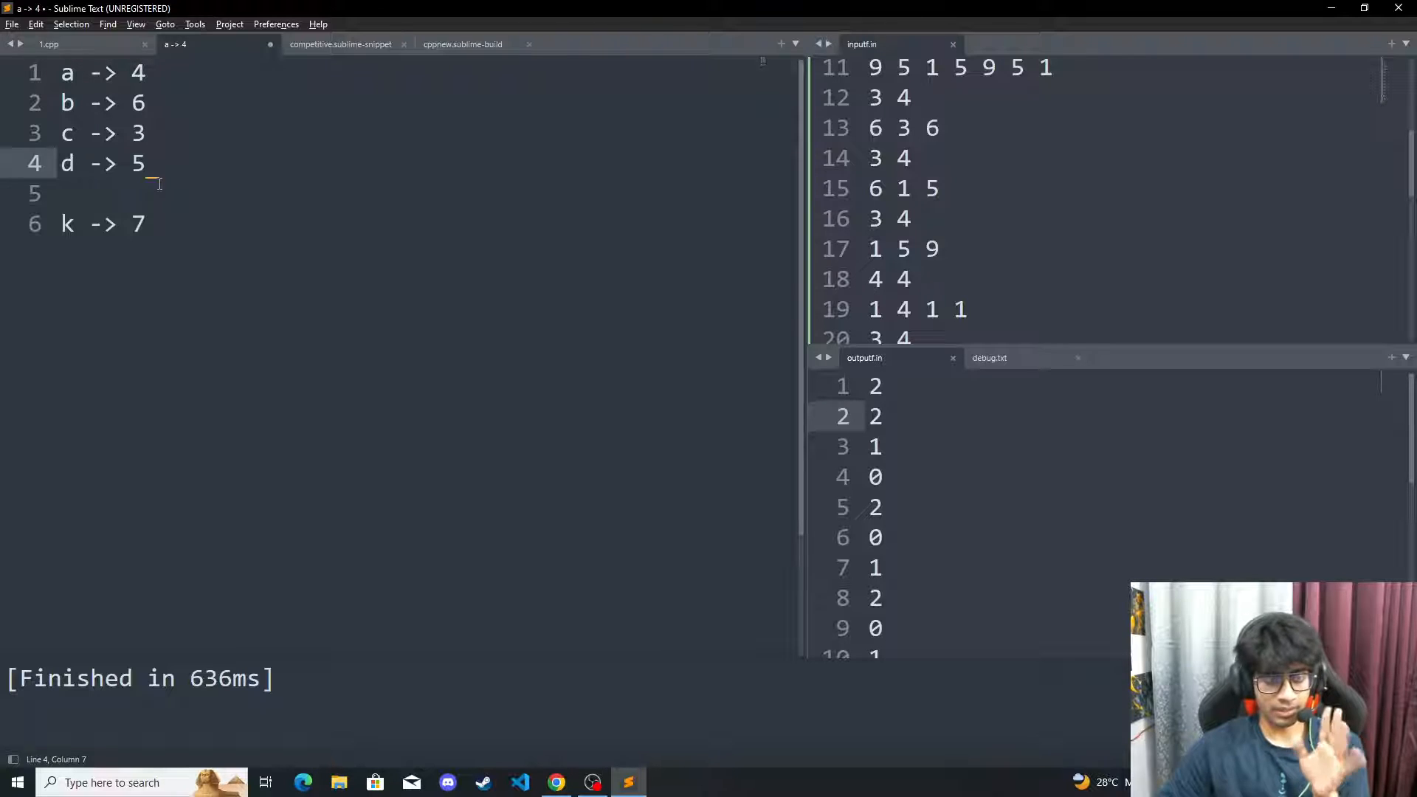
pyautogui.click(152, 223)
pyautogui.write('e')
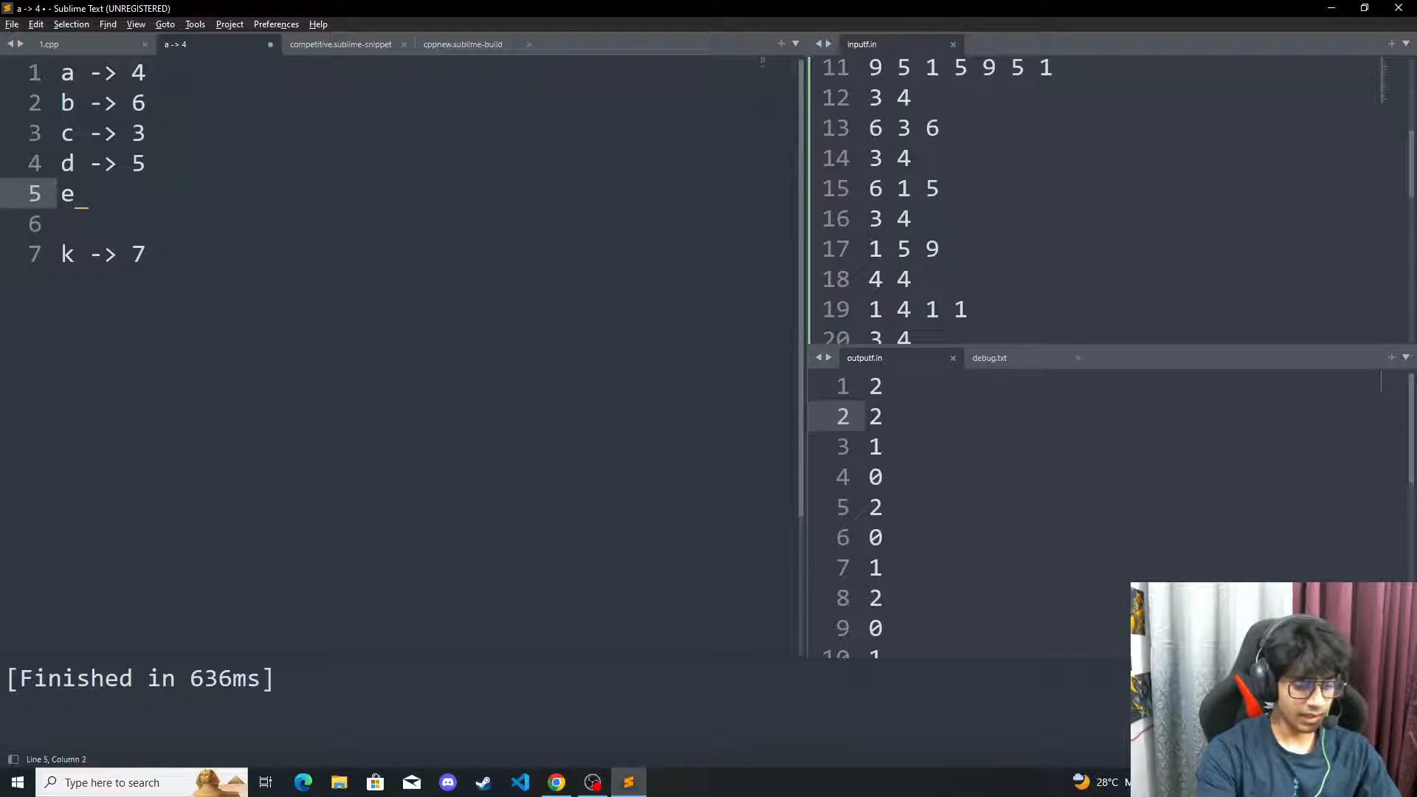
# Add e -> 7 and k -= 2, then adjust so d is 4, e is 6 and k is 5
pyautogui.write('-> 7')
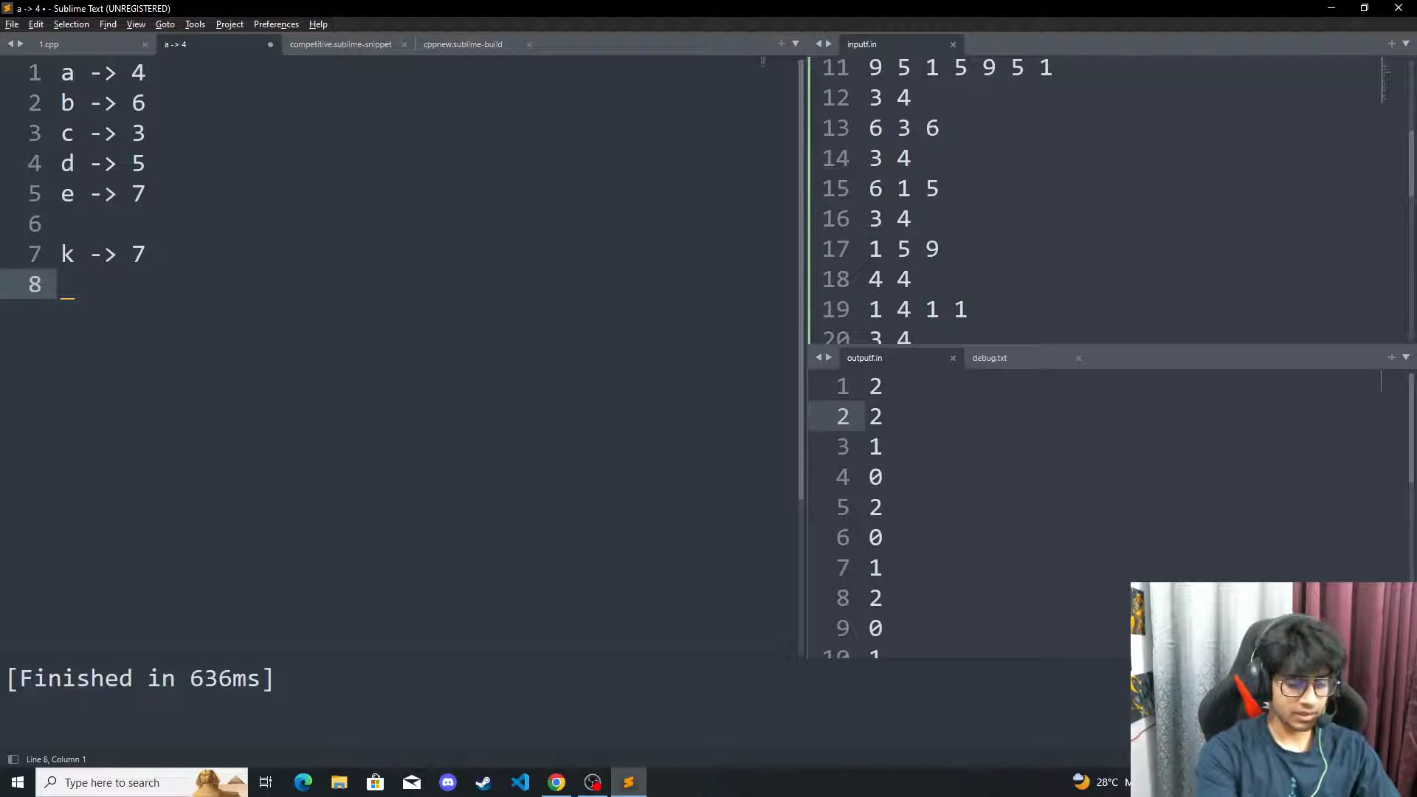
pyautogui.write('k -= 2')
pyautogui.click(105, 163)
pyautogui.write('4')
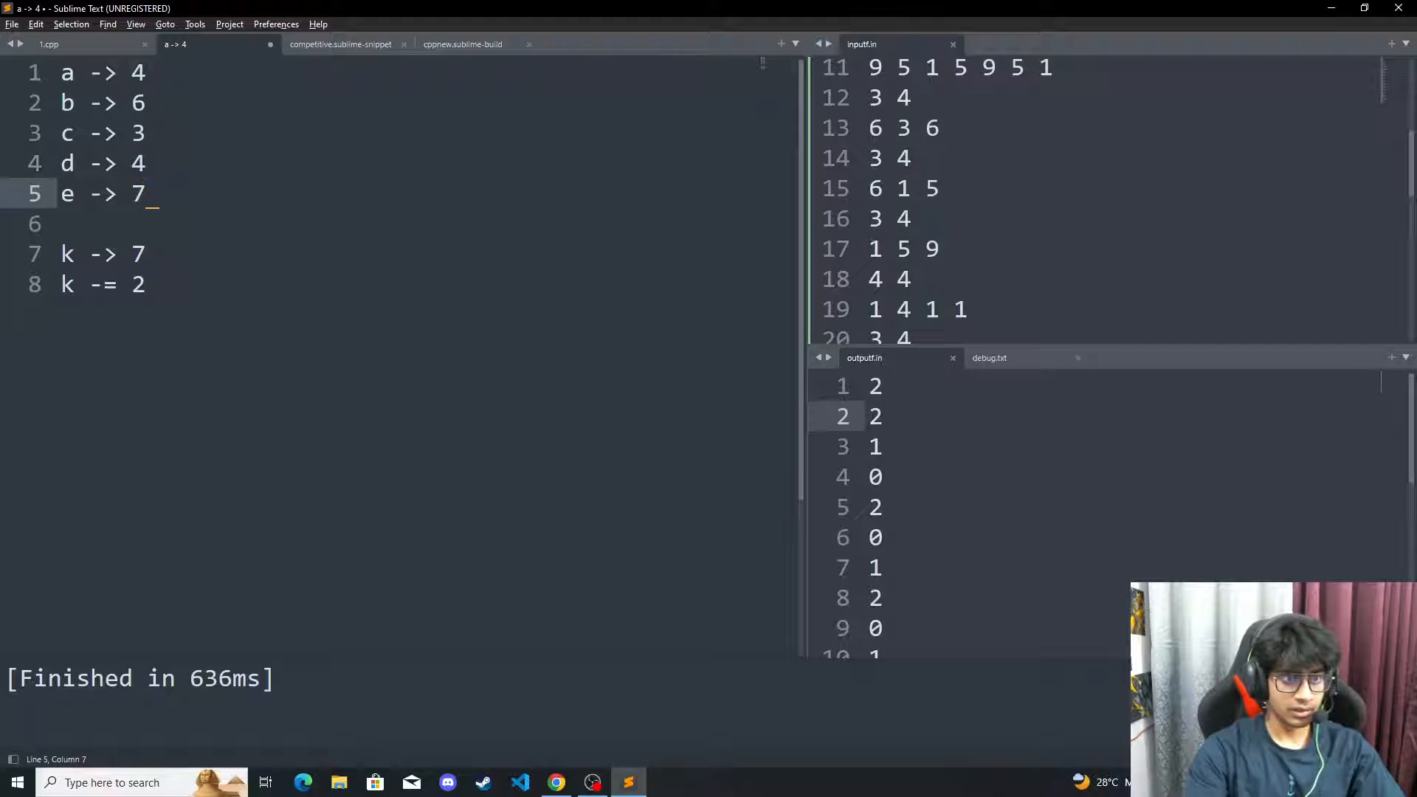
pyautogui.write('6')
pyautogui.click(105, 255)
pyautogui.write('5')
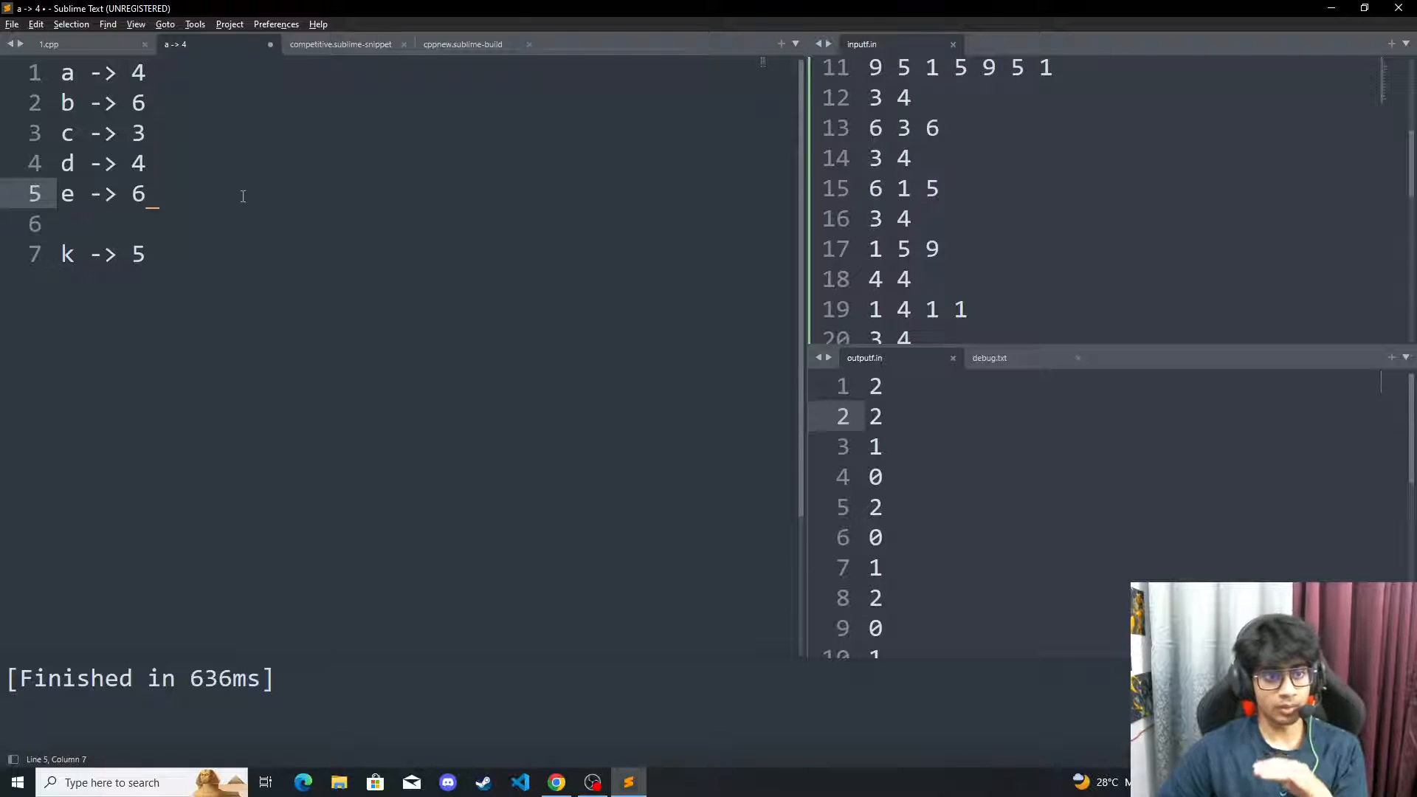
pyautogui.moveTo(87, 254); pyautogui.dragTo(133, 254)
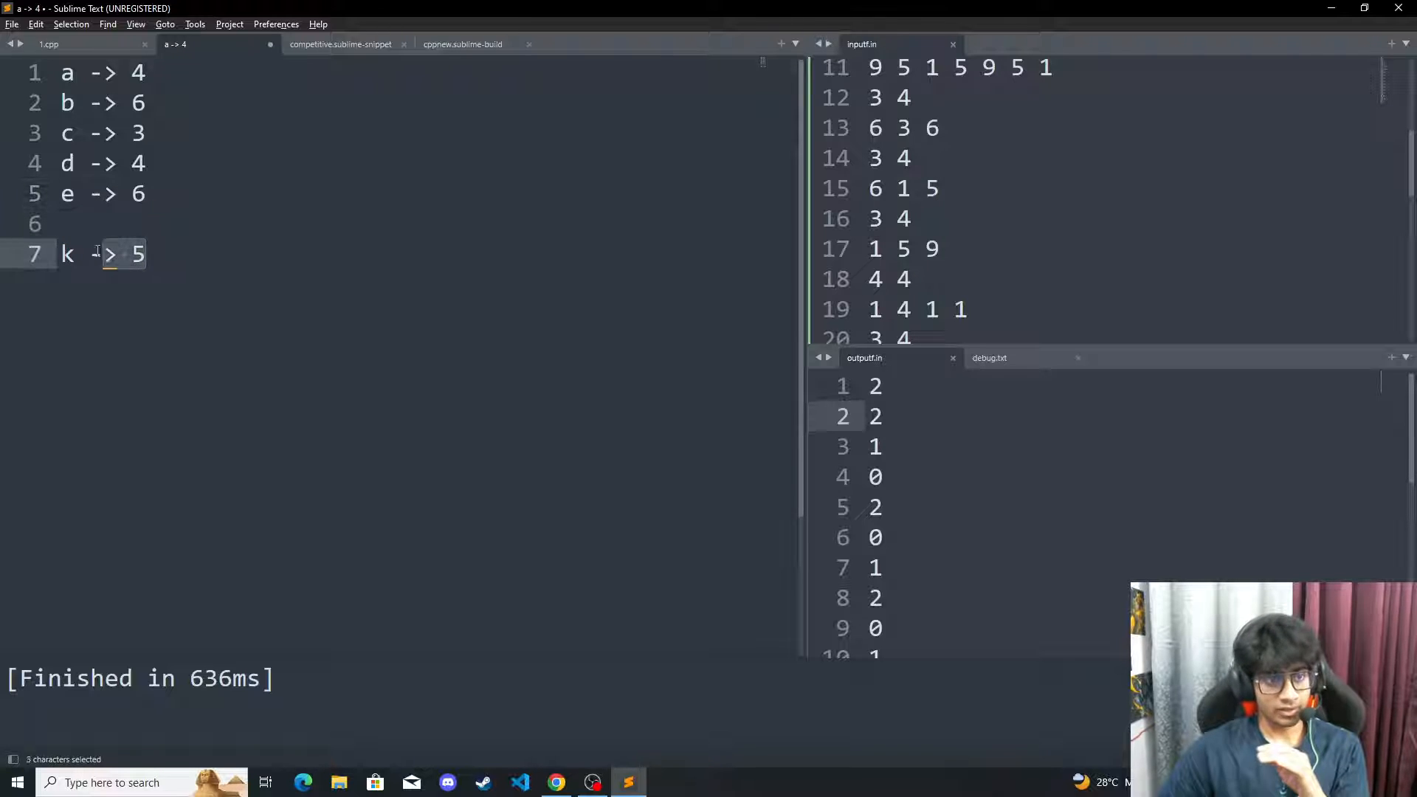
pyautogui.click(68, 133)
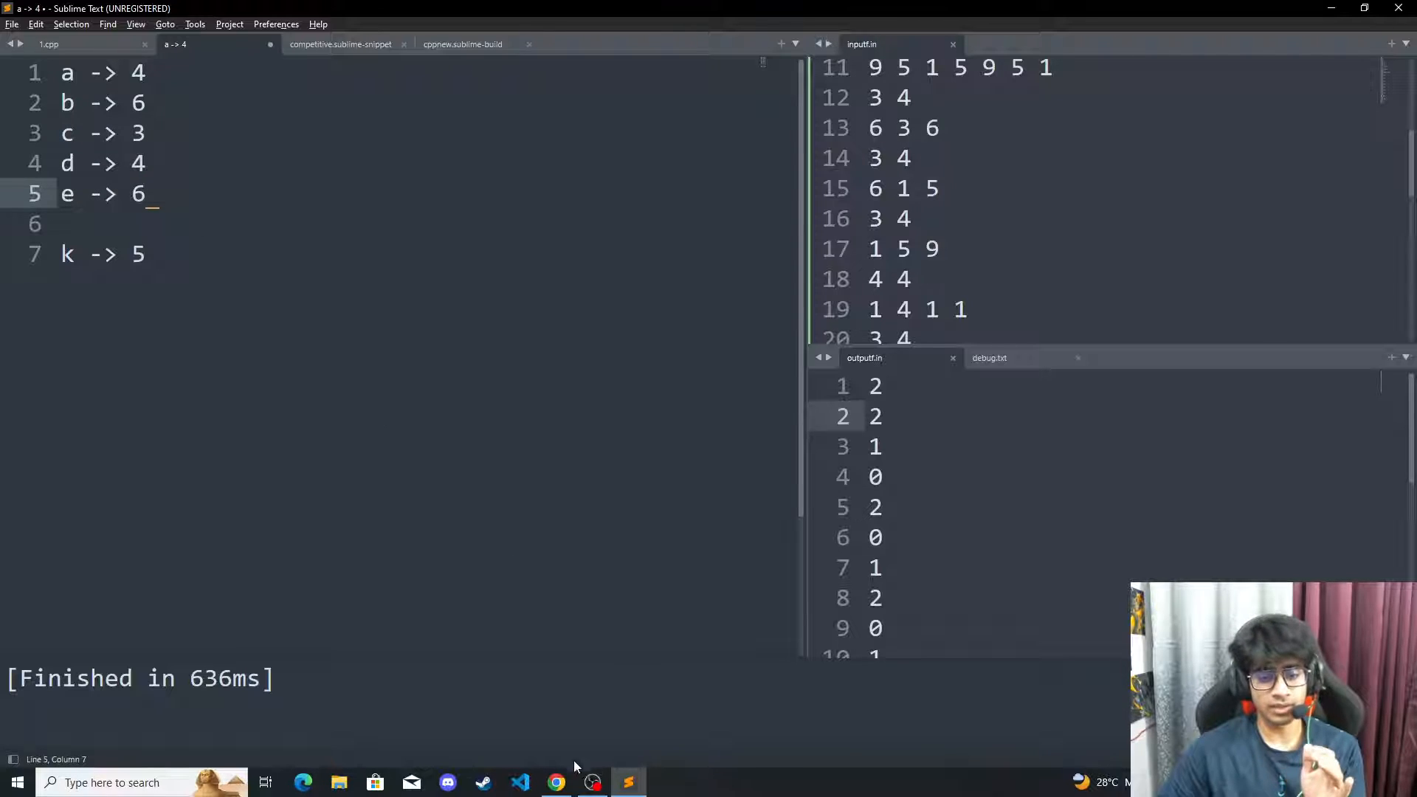
# Open accepted submission 229436120 and highlight the line printing NO in its solve function
pyautogui.click(556, 782)
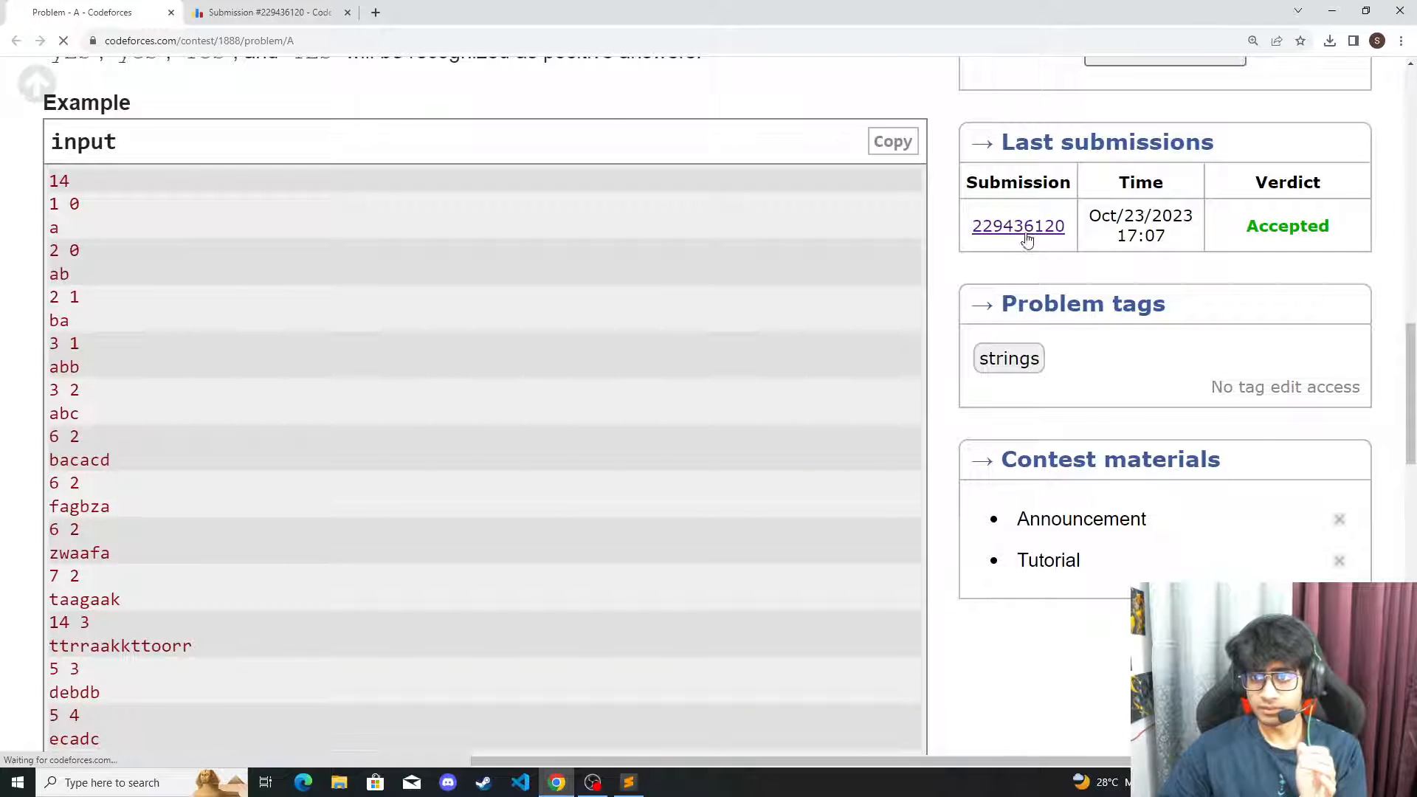
pyautogui.click(1016, 226)
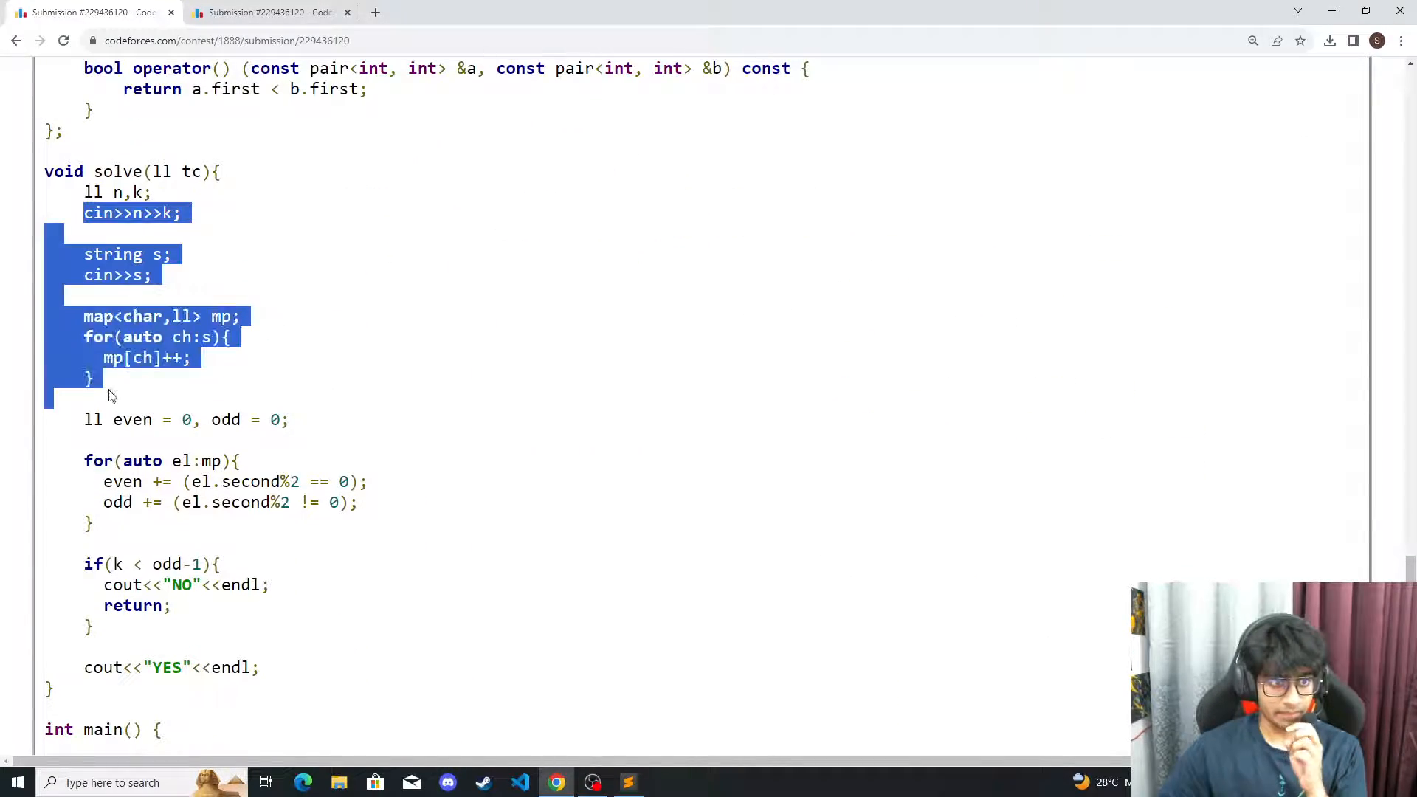
pyautogui.click(88, 419)
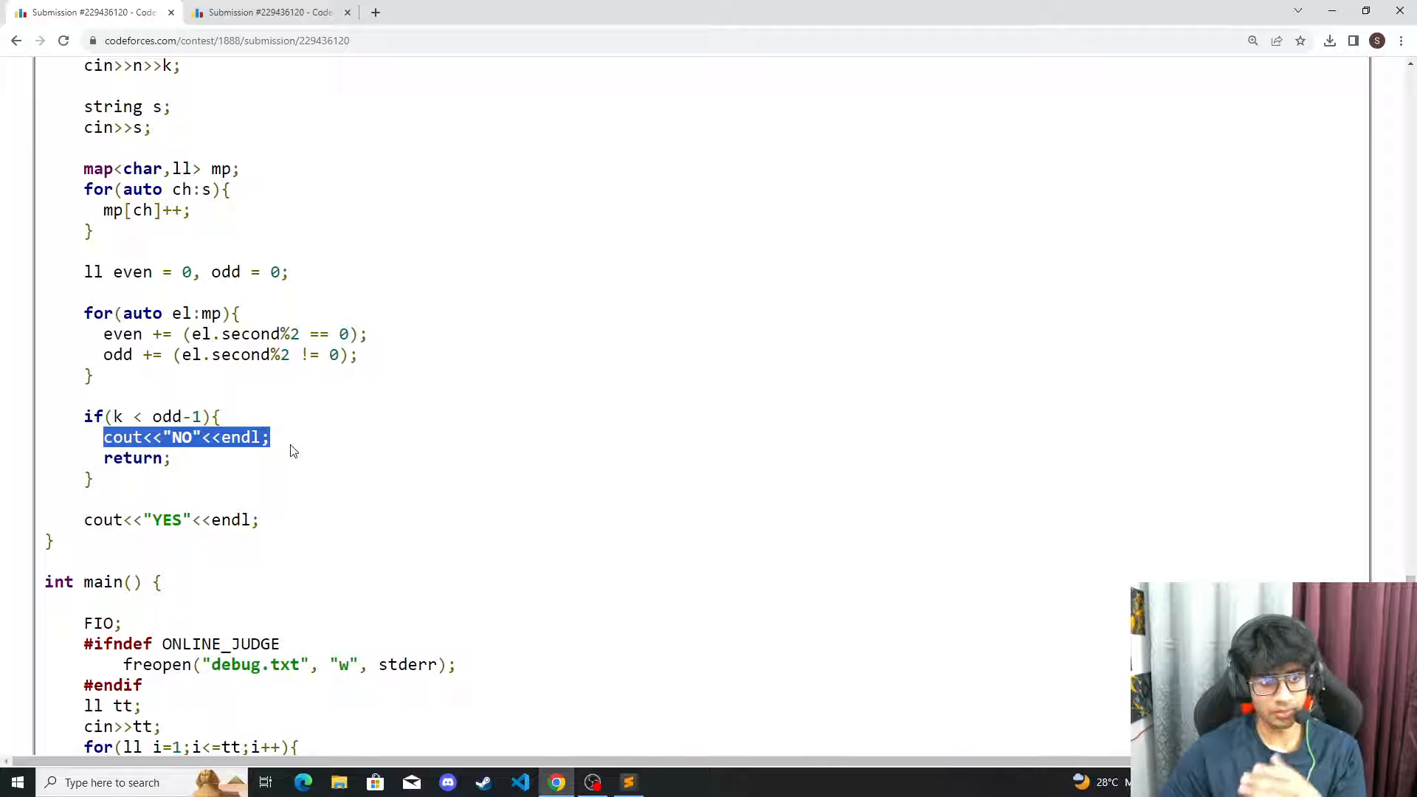
pyautogui.moveTo(216, 496)
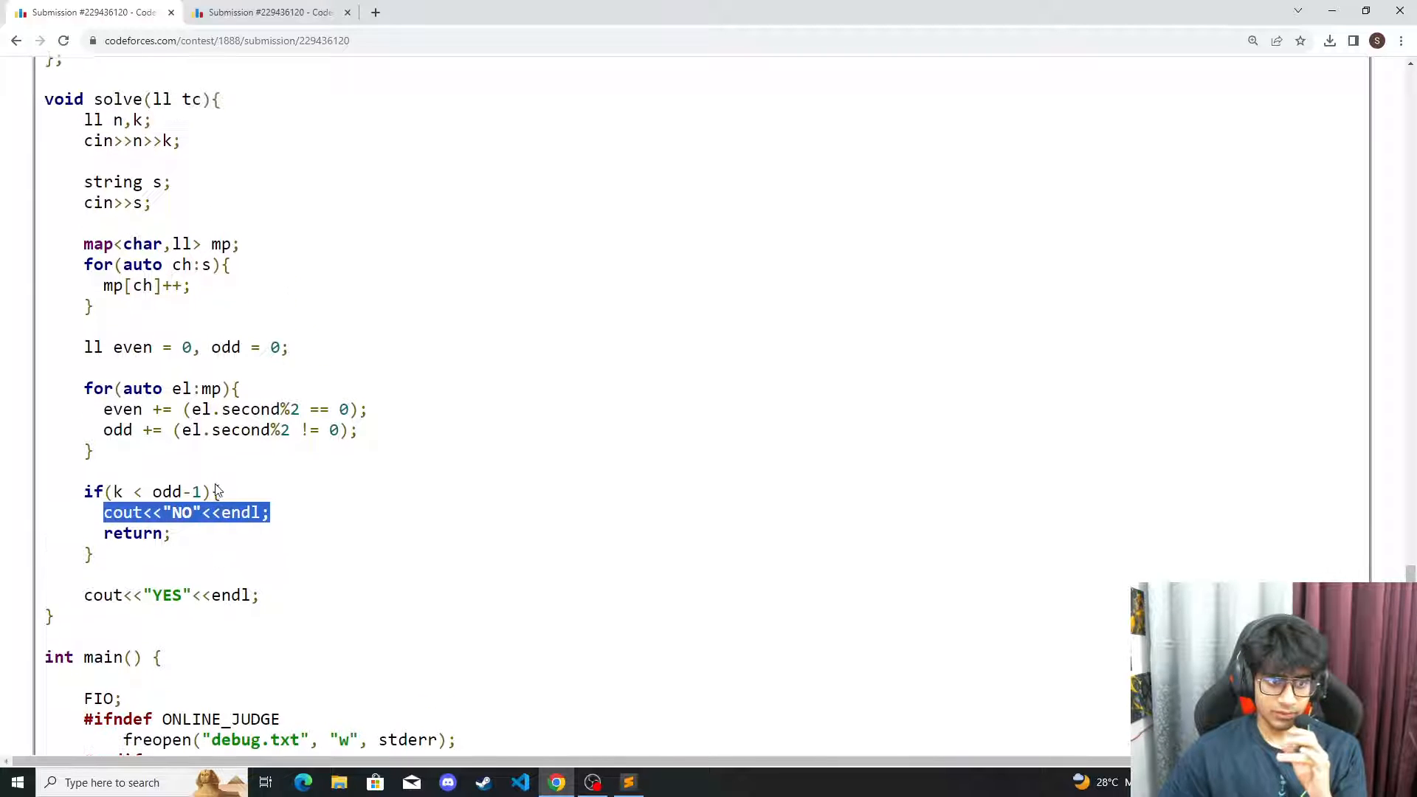
pyautogui.click(171, 453)
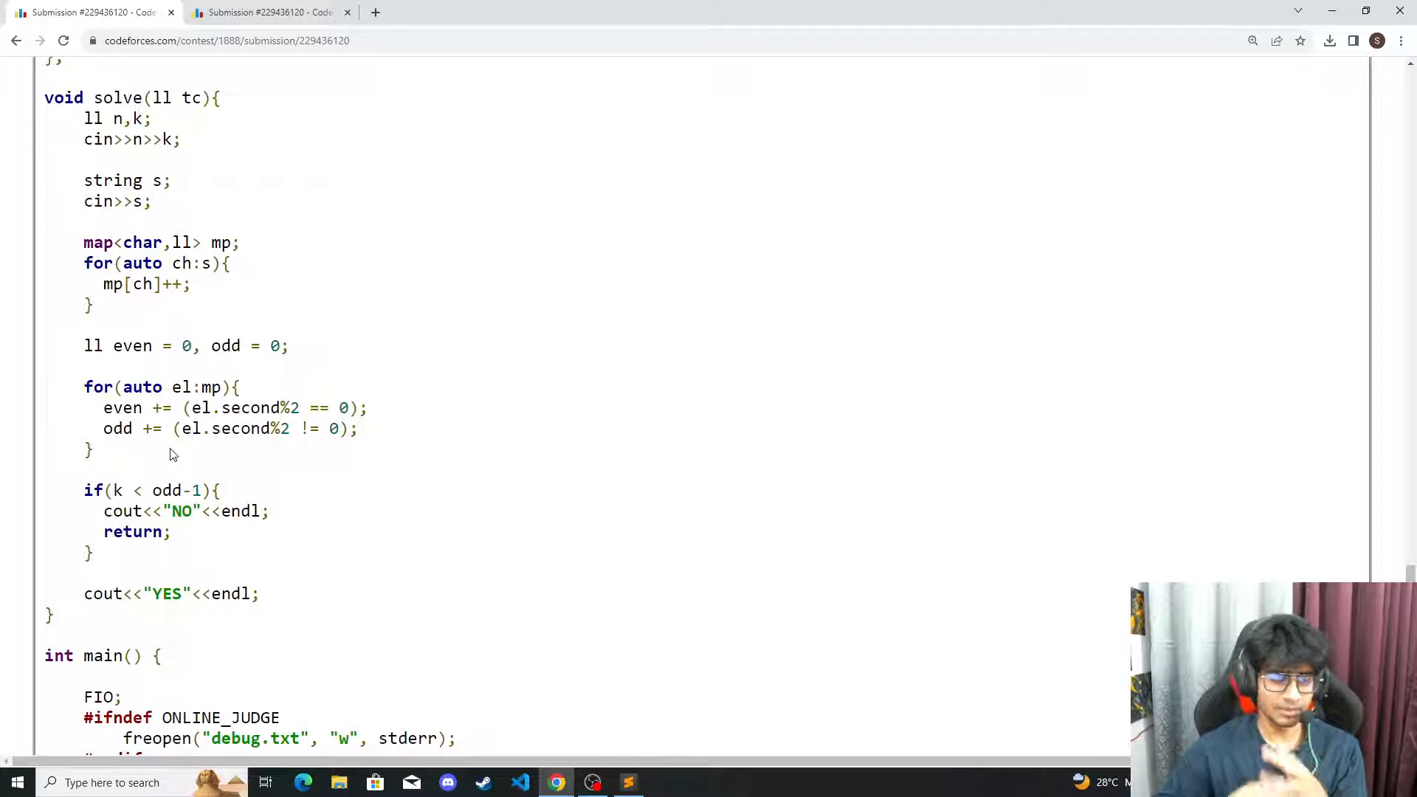